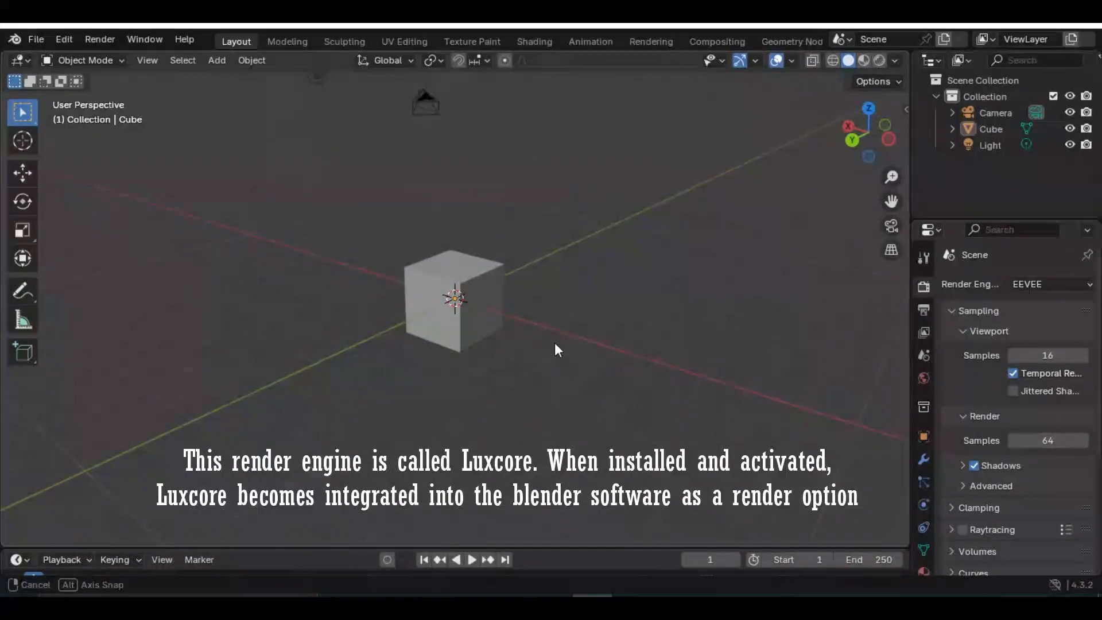
# Step: Check the render engine choices, keep EEVEE, and bring up the rendered bedroom photo
pyautogui.click(1043, 283)
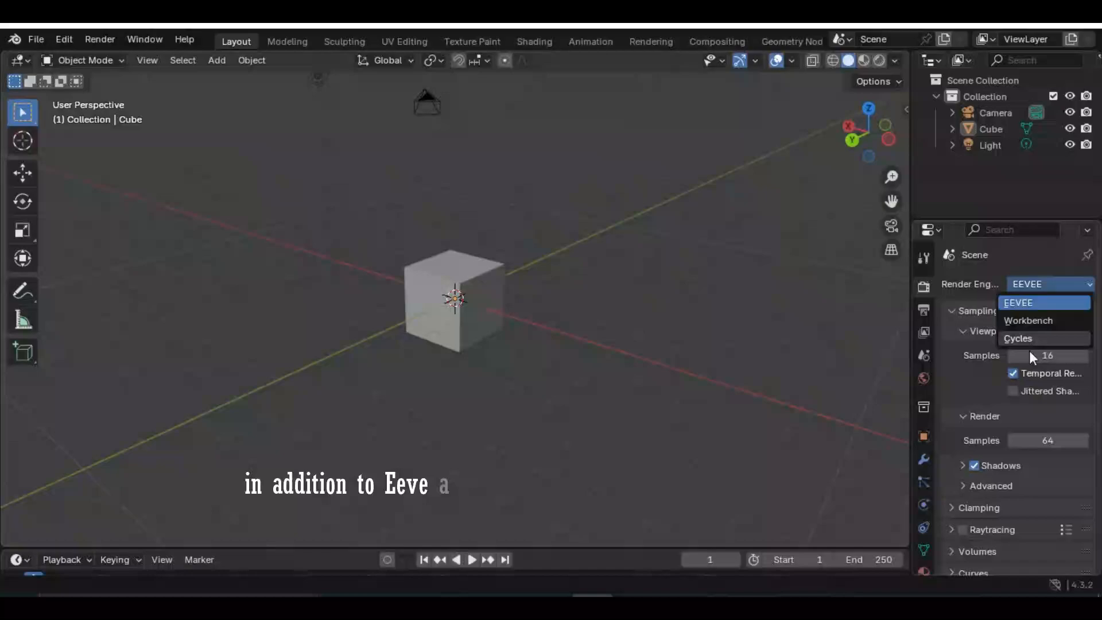
pyautogui.moveTo(1029, 312)
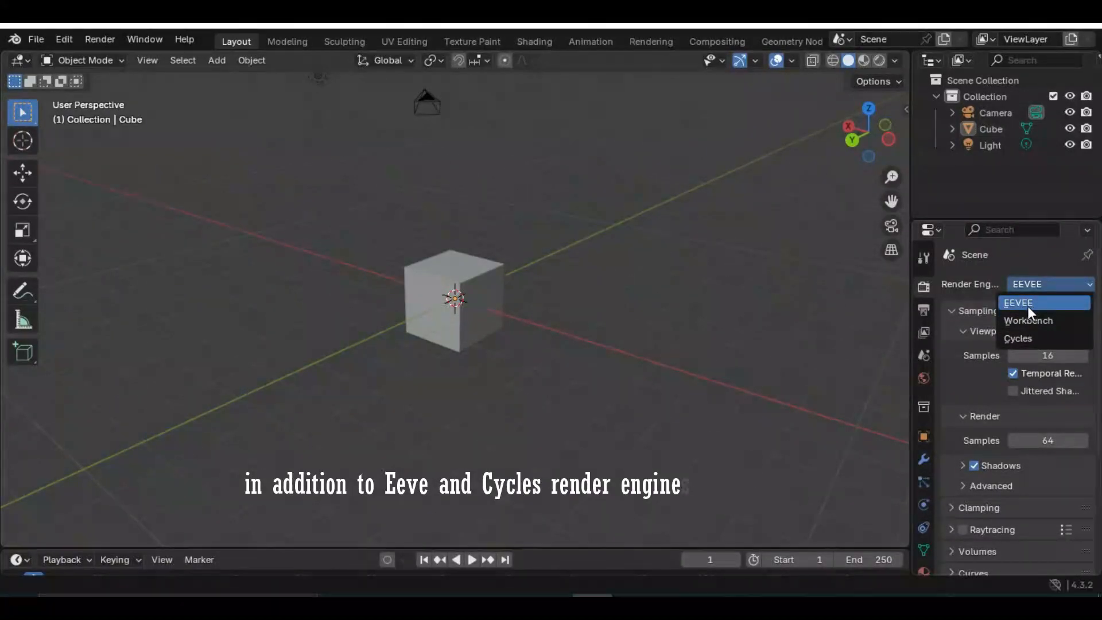
pyautogui.click(1018, 301)
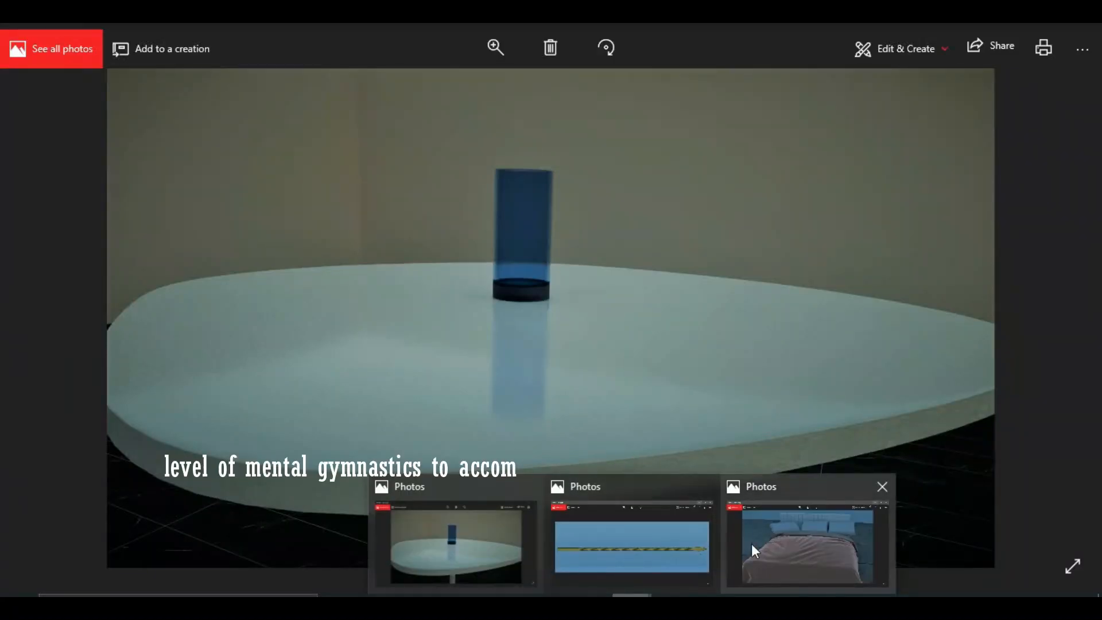
pyautogui.click(806, 546)
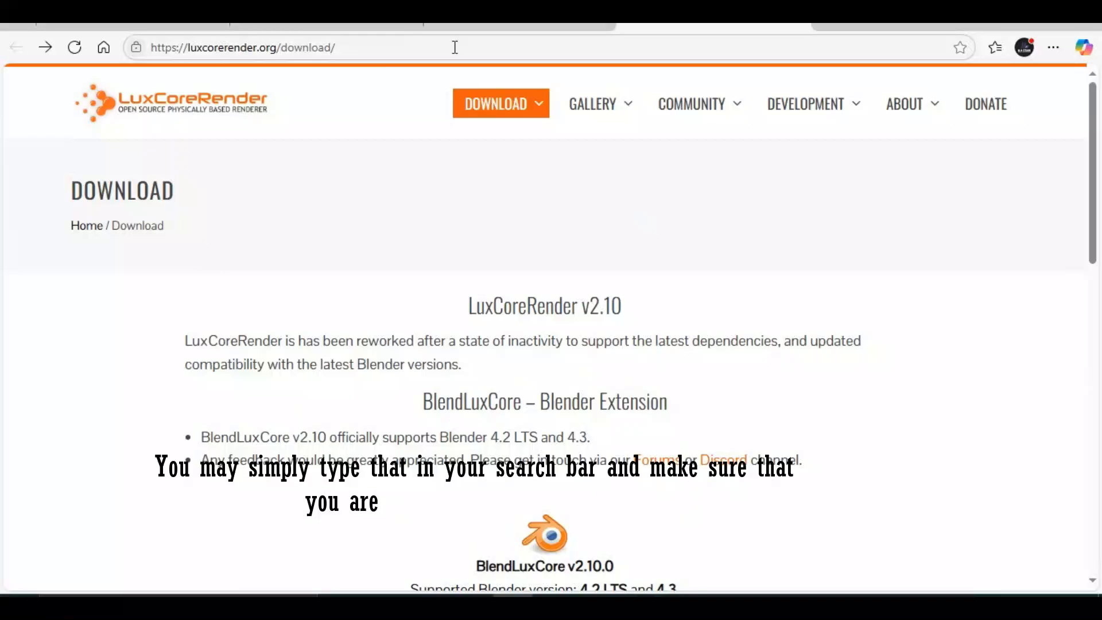
# Step: Scroll the LuxCoreRender download page to the BlendLuxCore Blender Extension section
pyautogui.scroll(-3)
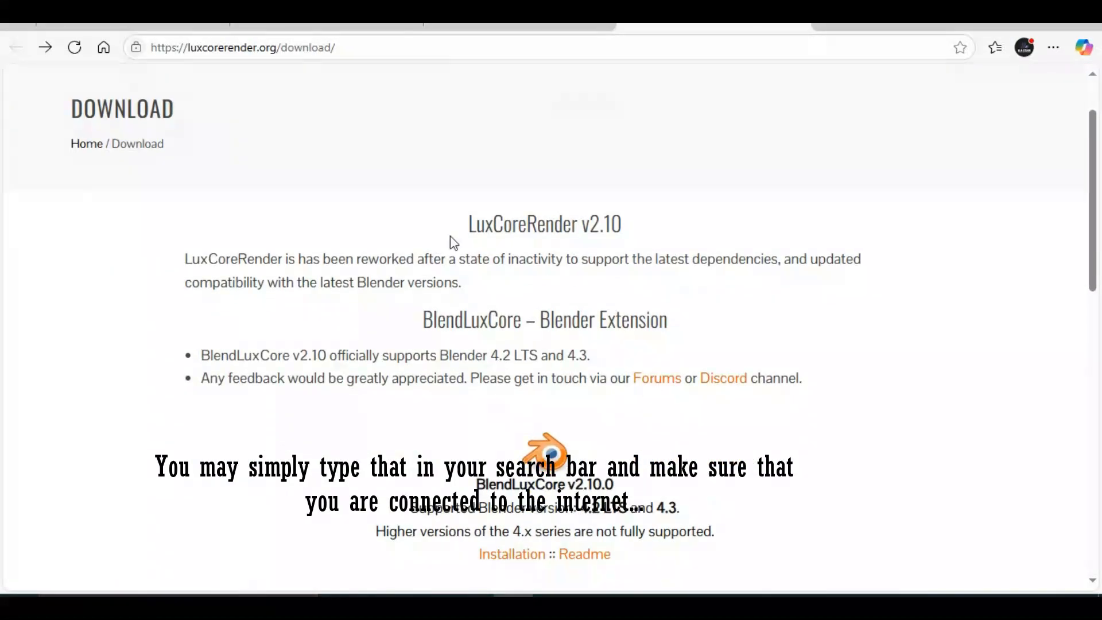
pyautogui.scroll(3)
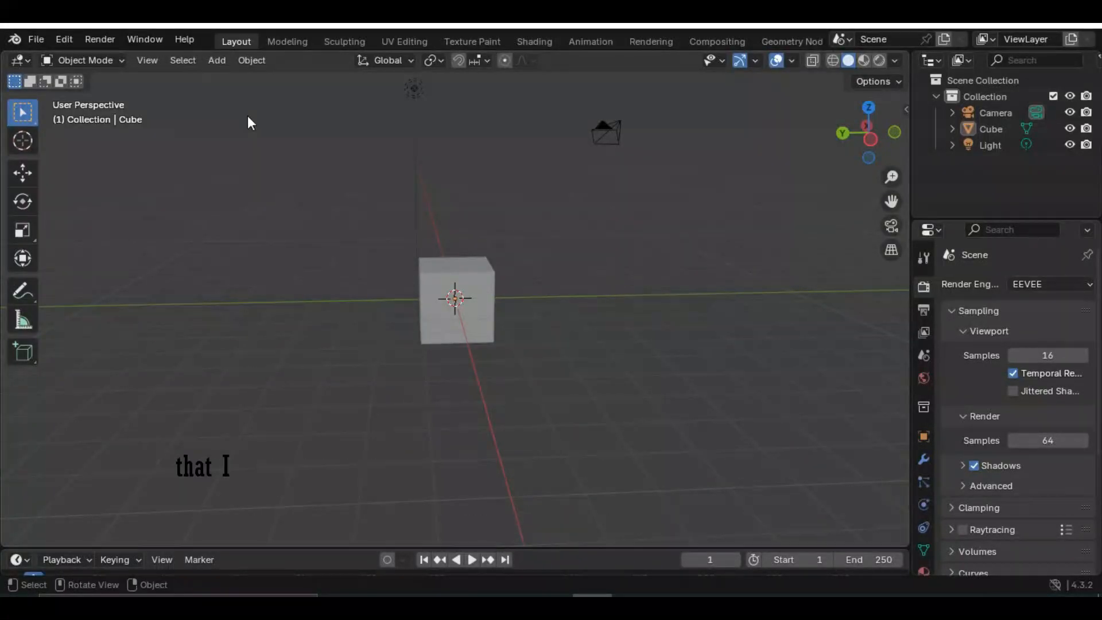
pyautogui.moveTo(841, 280)
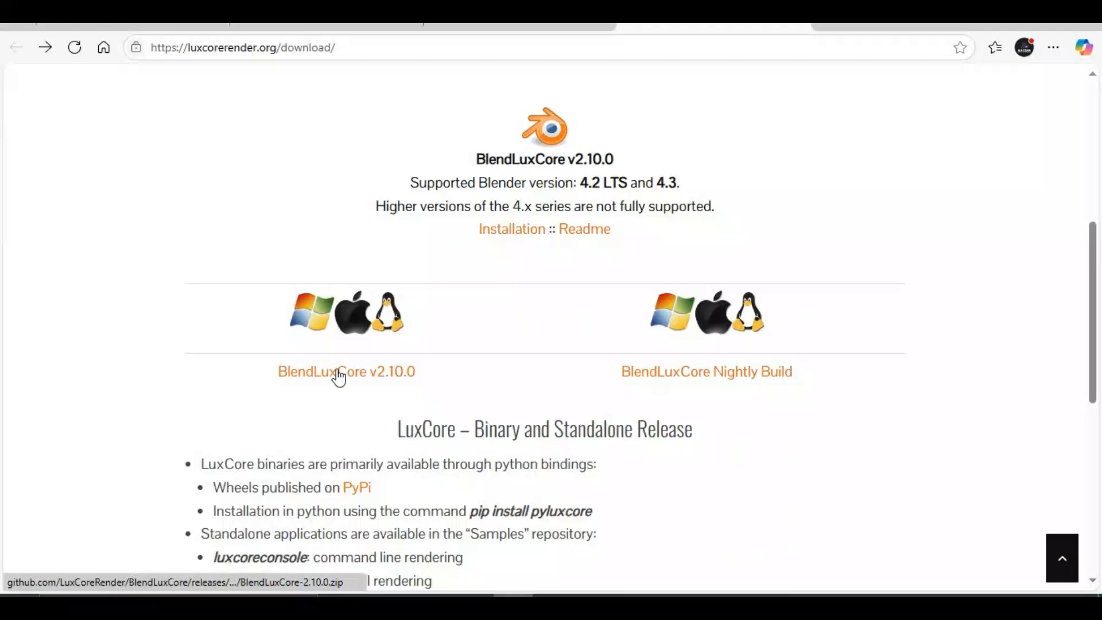
pyautogui.moveTo(539, 276)
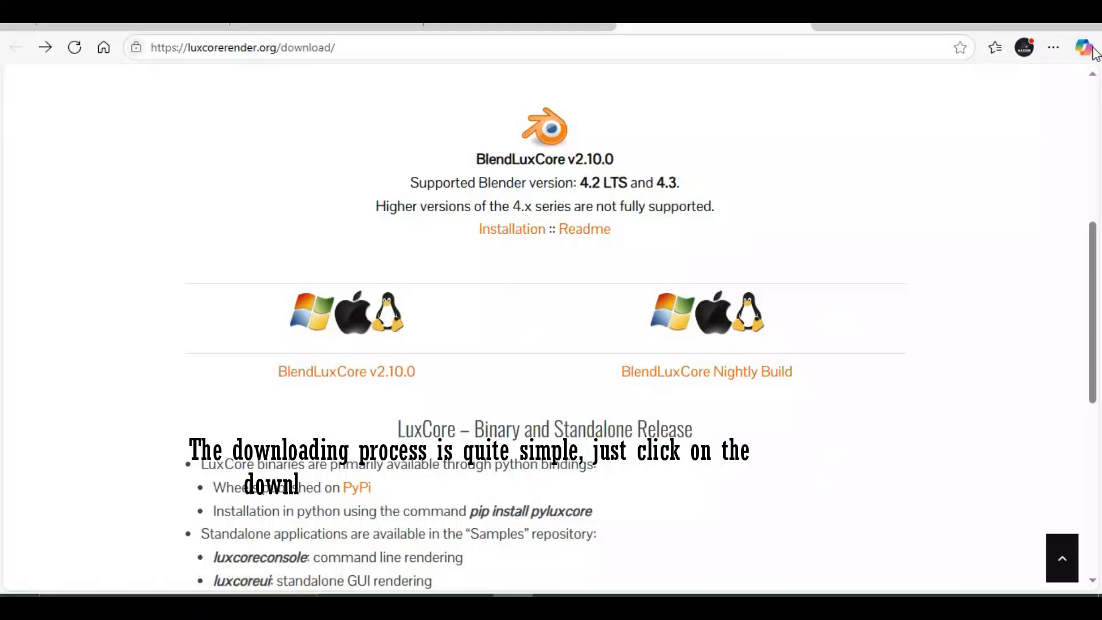
# Step: Start downloading the BlendLuxCore-2.10.0.zip package (4.9 MB)
pyautogui.click(1052, 47)
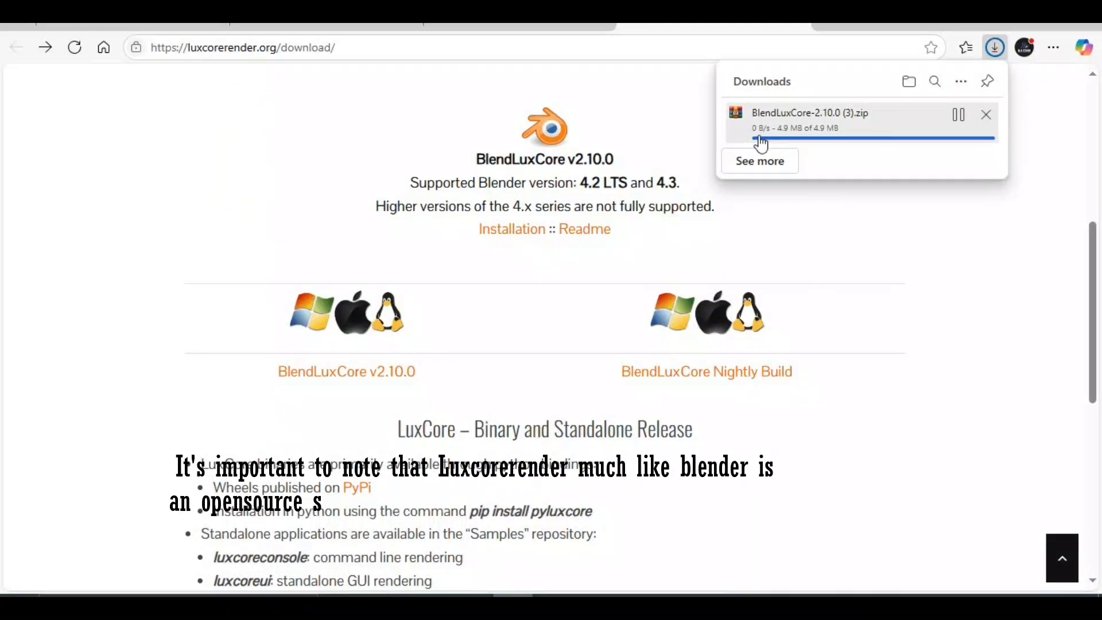
pyautogui.moveTo(565, 99)
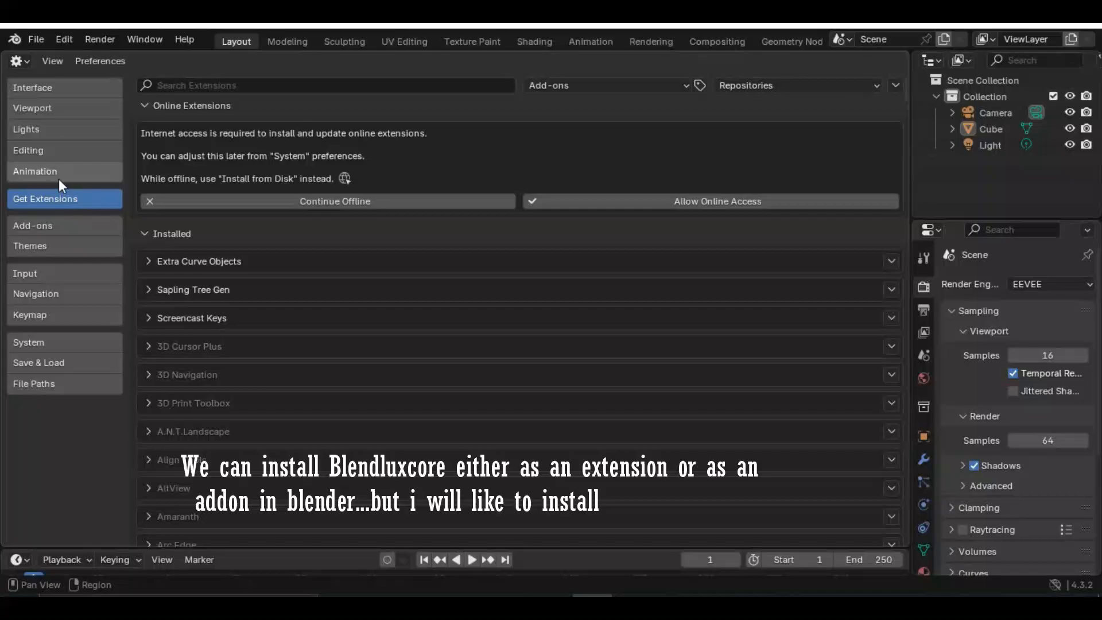
# Step: Show the Add-ons preferences with the Refresh Local / Install from Disk options
pyautogui.click(32, 225)
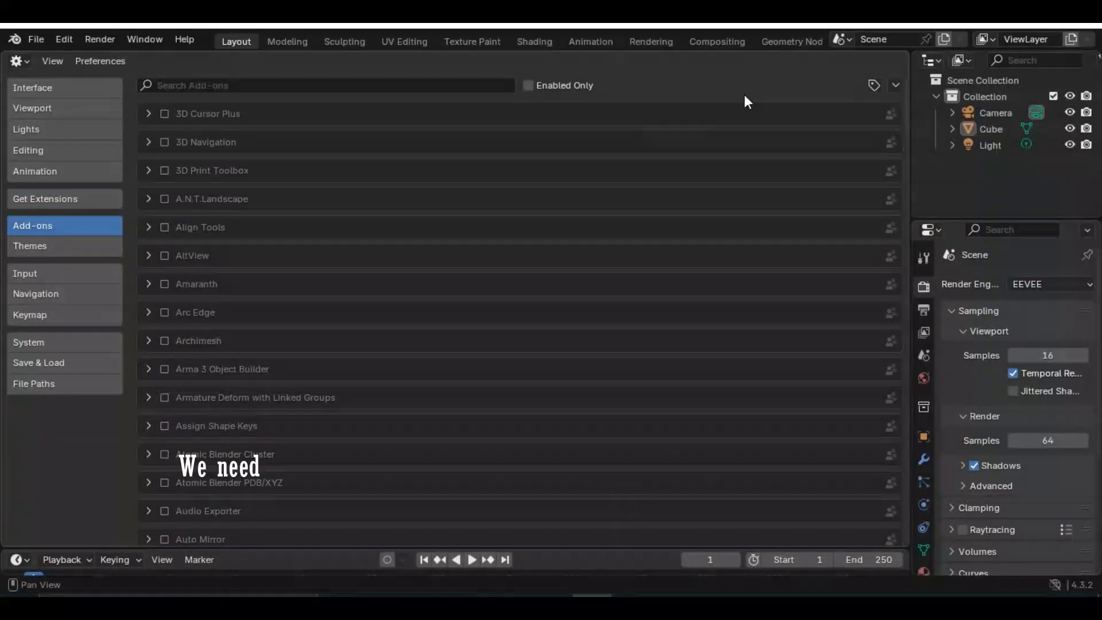
pyautogui.click(895, 85)
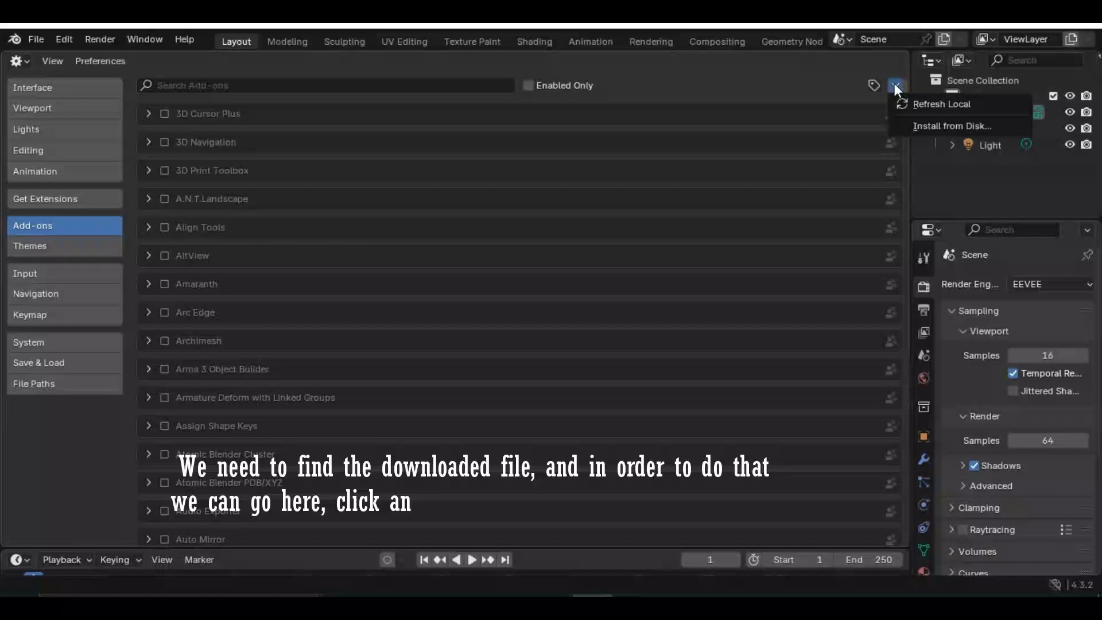
pyautogui.moveTo(952, 126)
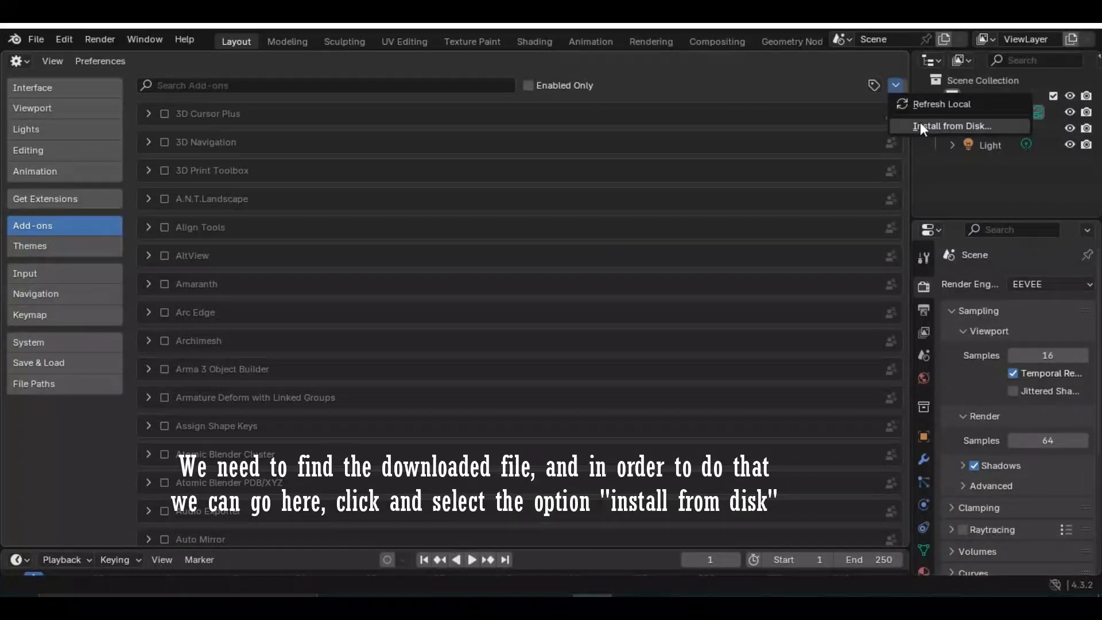
# Step: Install BlendLuxCore-2.10.0 (3).zip from the Downloads folder as an add-on
pyautogui.click(949, 126)
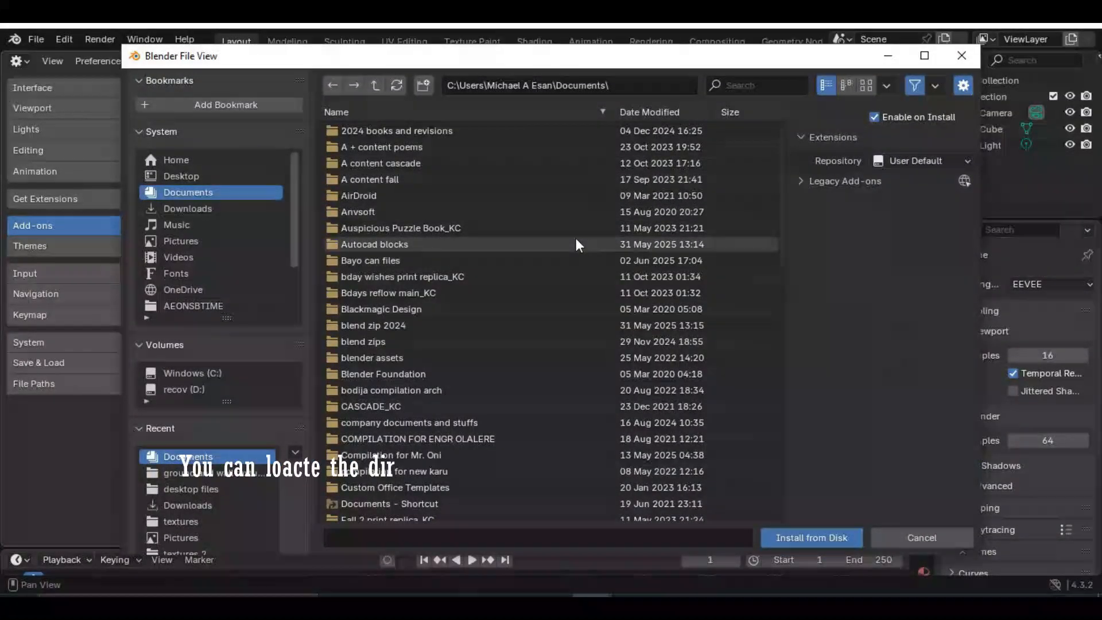
pyautogui.click(187, 208)
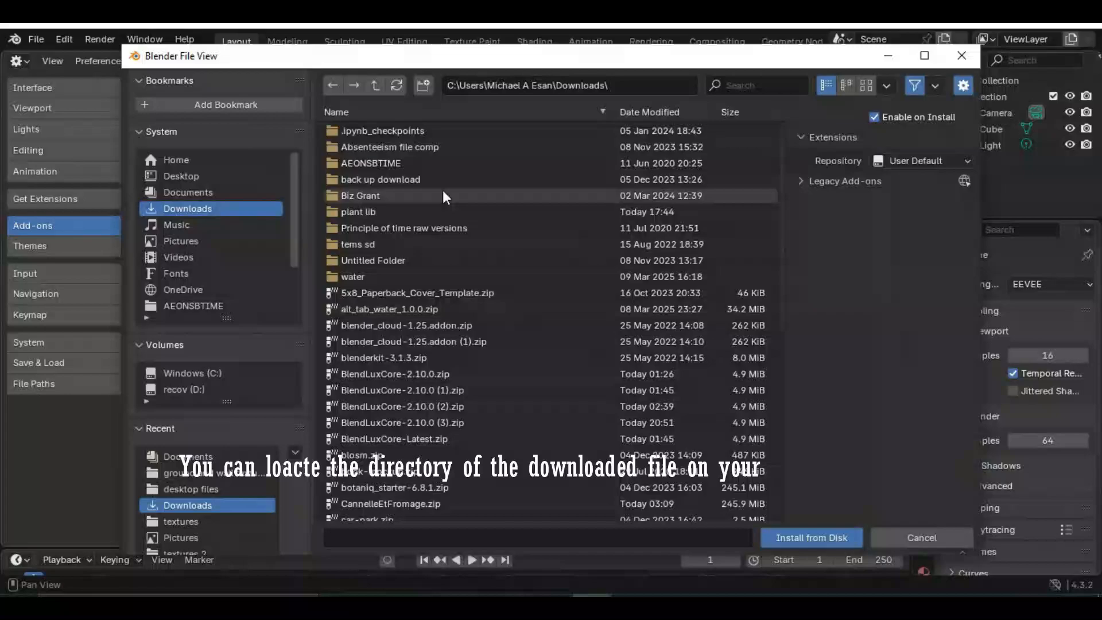
pyautogui.scroll(-3)
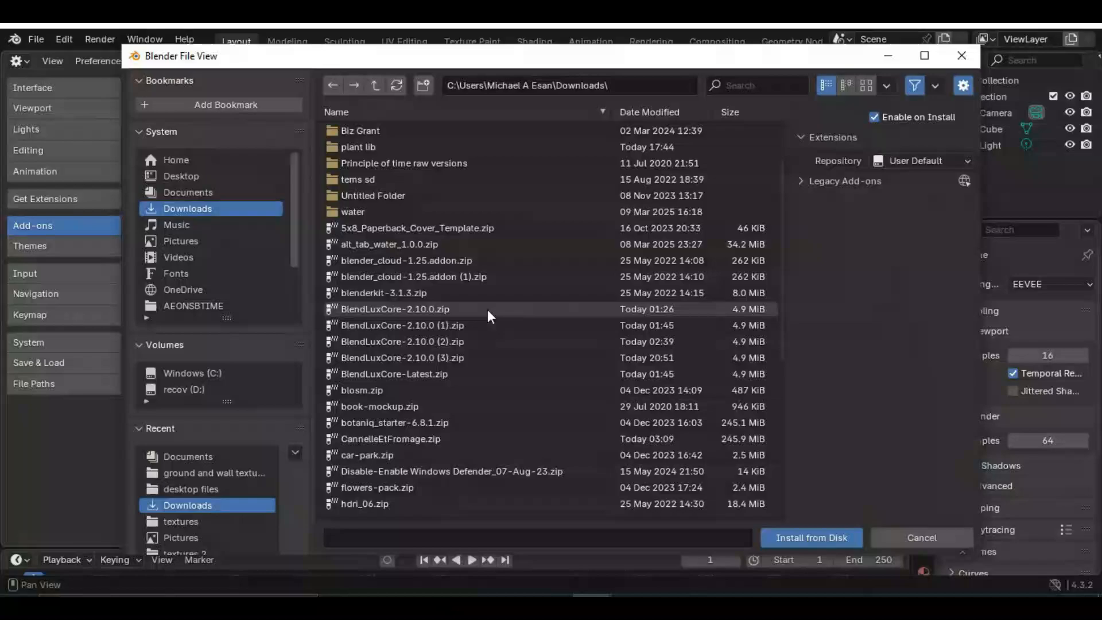
pyautogui.moveTo(625, 357)
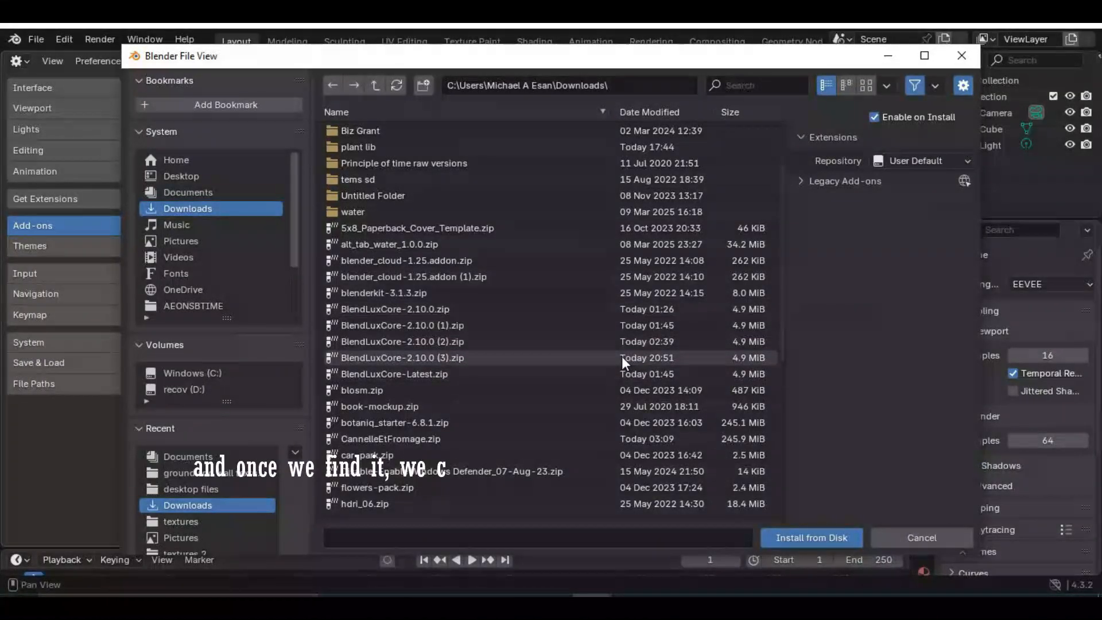
pyautogui.moveTo(446, 363)
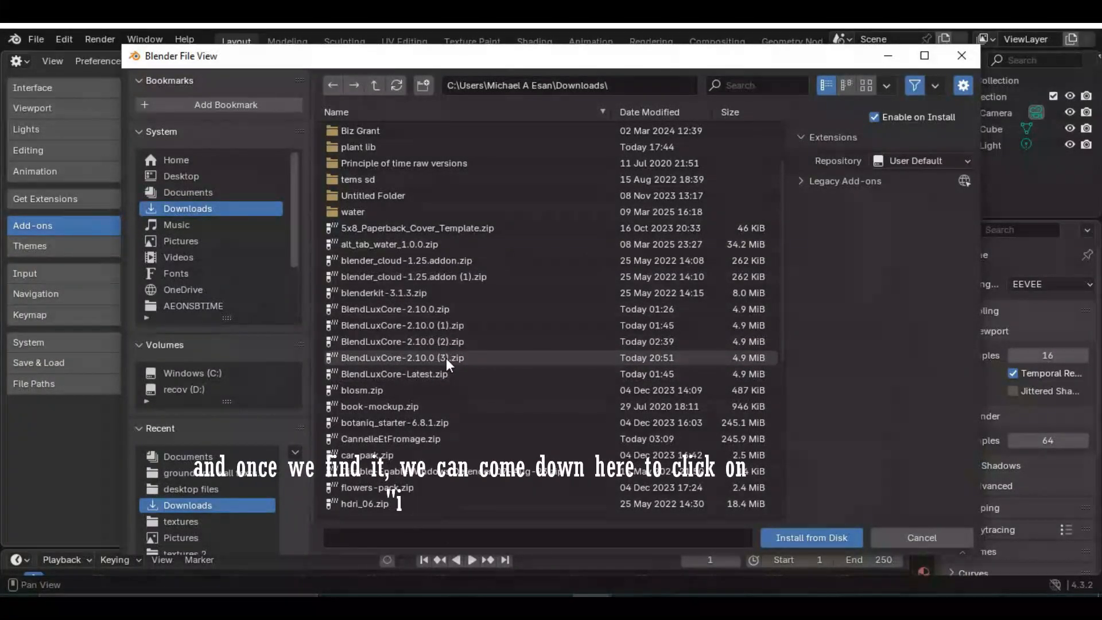
pyautogui.click(400, 357)
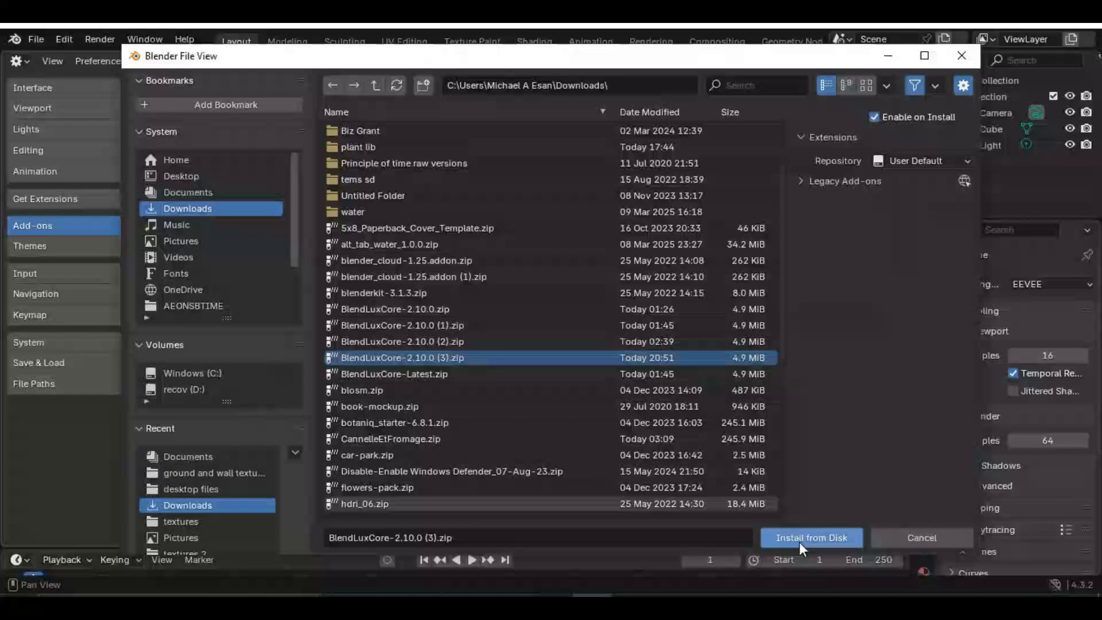
pyautogui.click(810, 537)
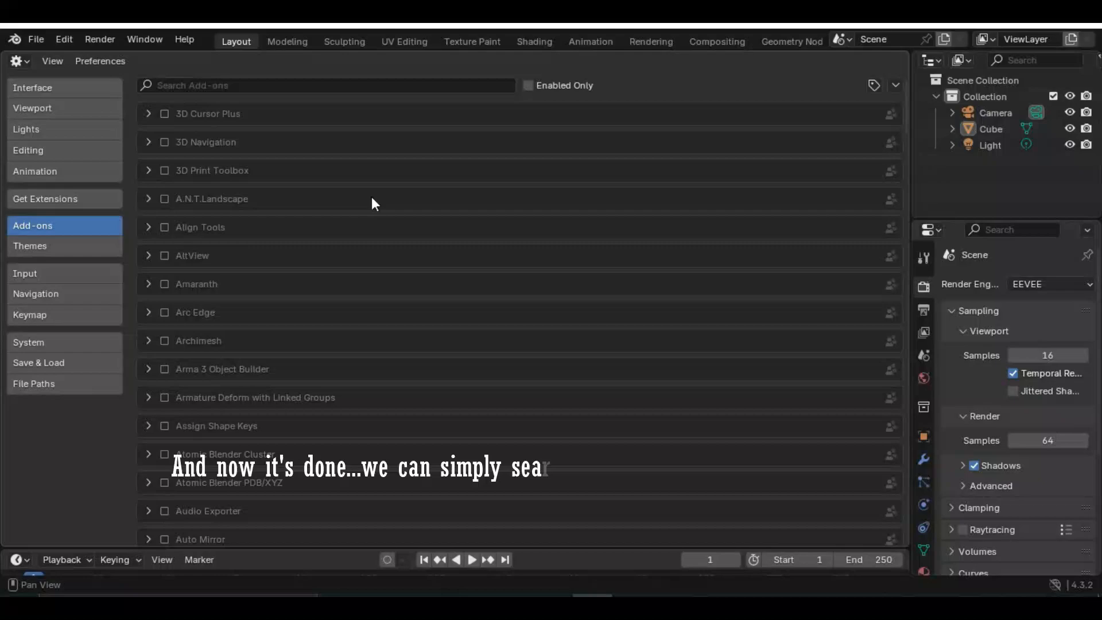
# Step: Under Get Extensions, expand the installed BlendLuxCore 2.10.0 entry and its options menu
pyautogui.scroll(-3)
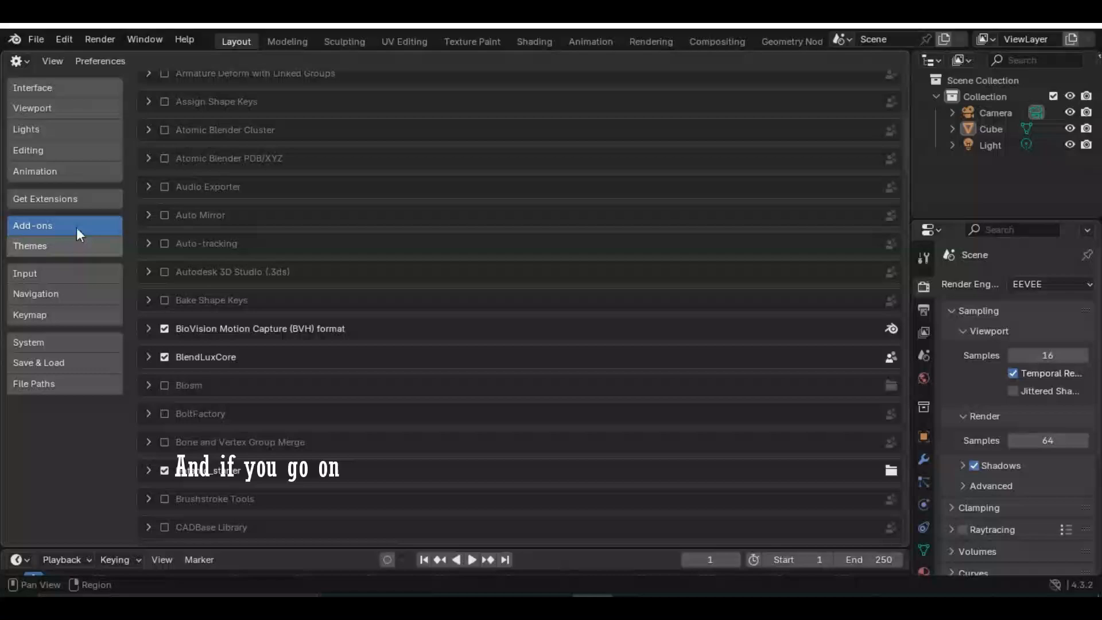
pyautogui.click(45, 198)
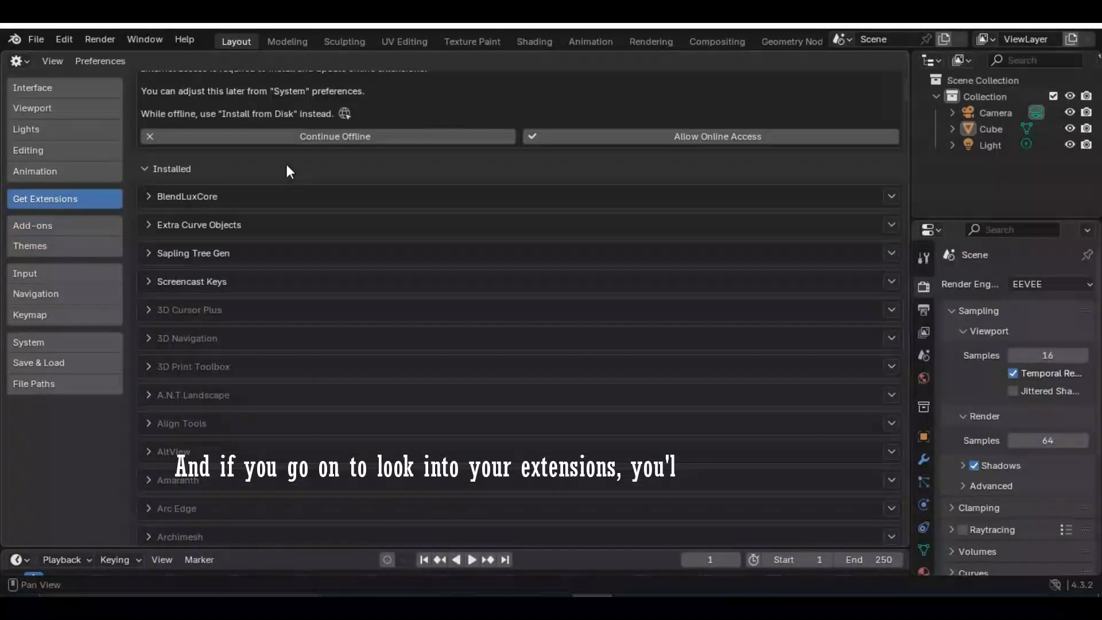
pyautogui.scroll(3)
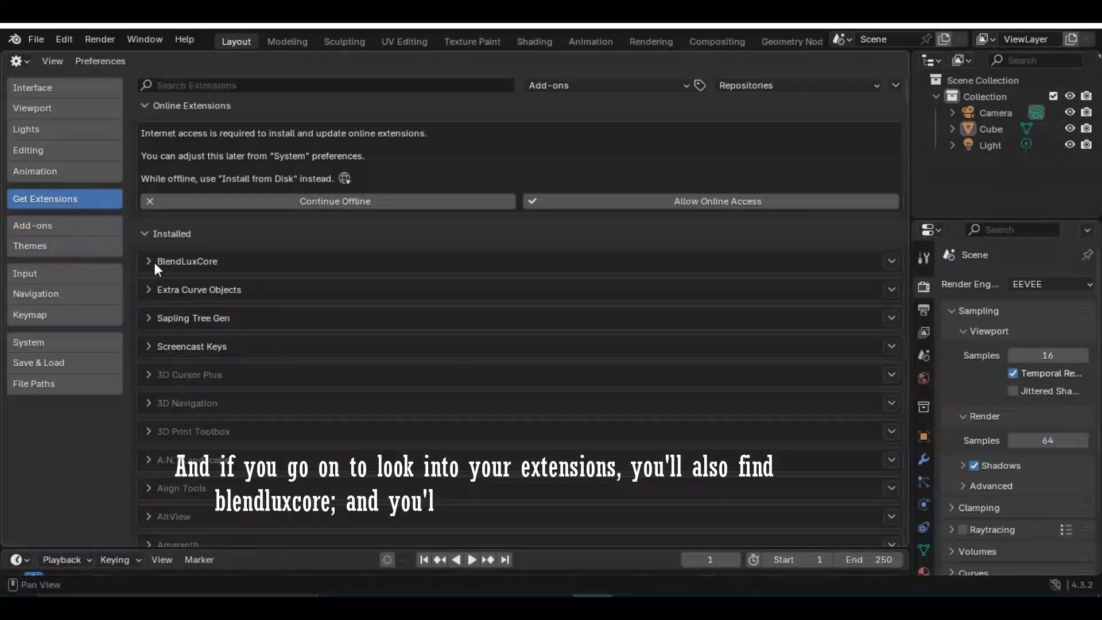
pyautogui.click(148, 262)
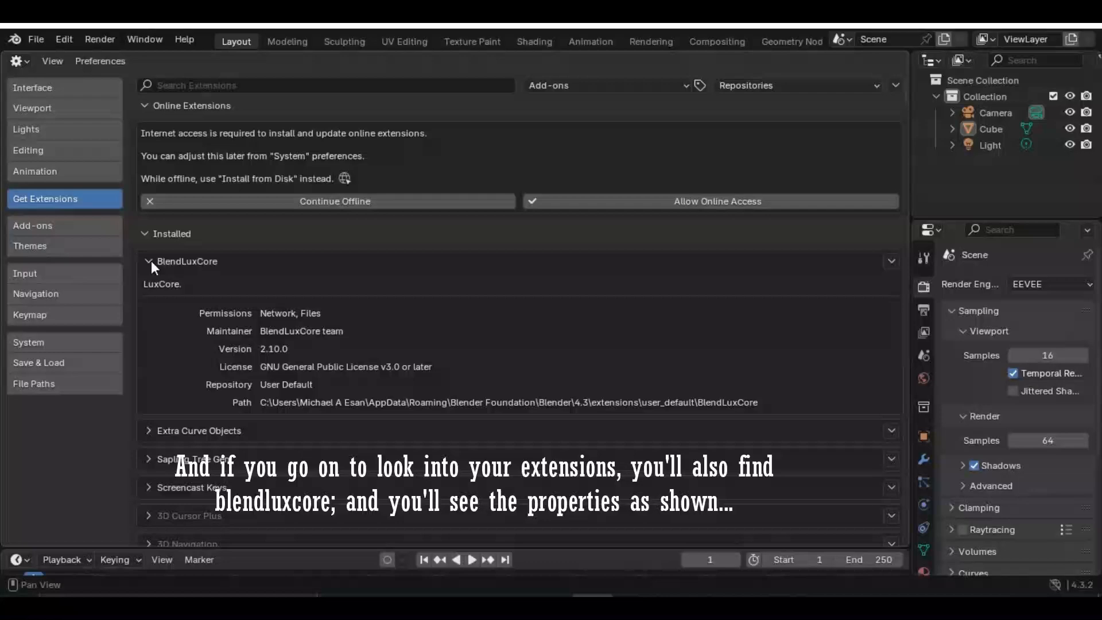
pyautogui.click(891, 260)
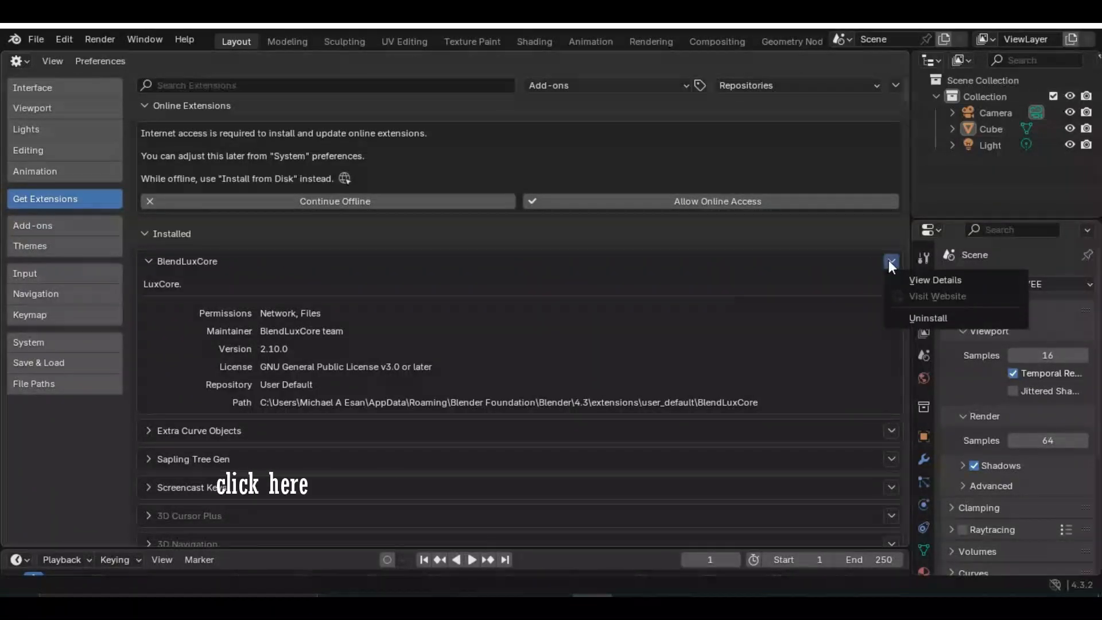
# Step: View BlendLuxCore's add-on details, save the preferences, and return the area to the 3D Viewport
pyautogui.click(934, 278)
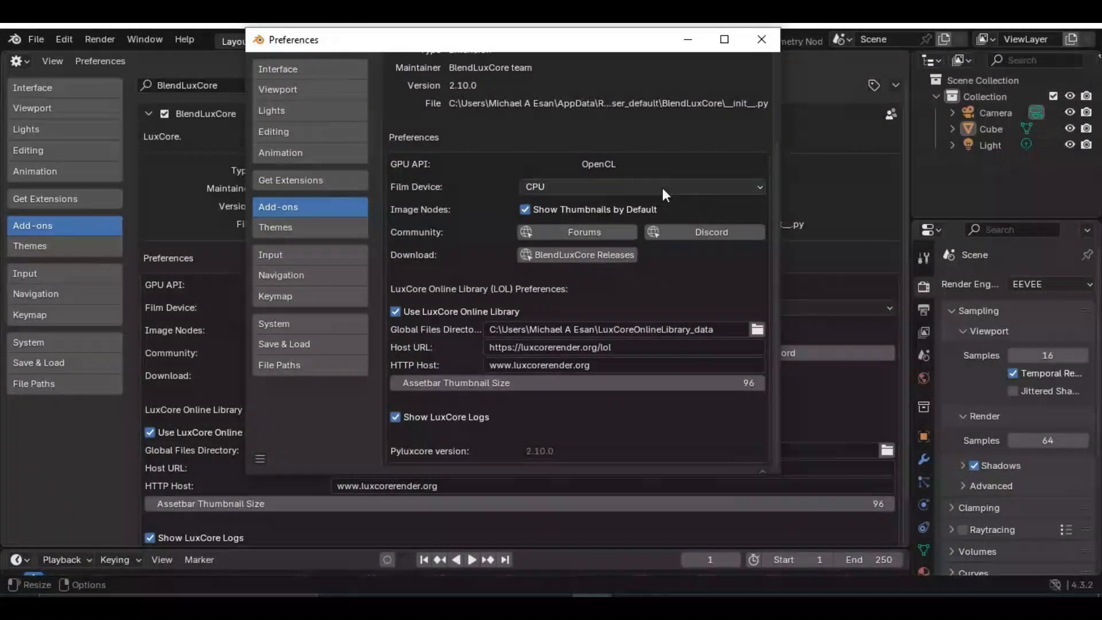
pyautogui.moveTo(561, 417)
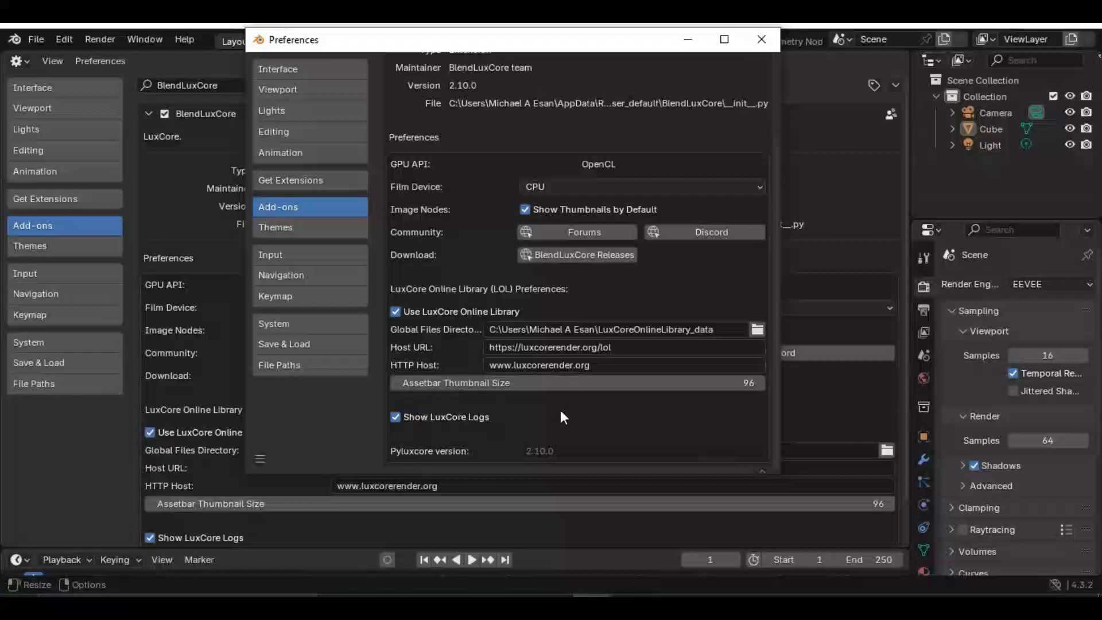
pyautogui.click(759, 39)
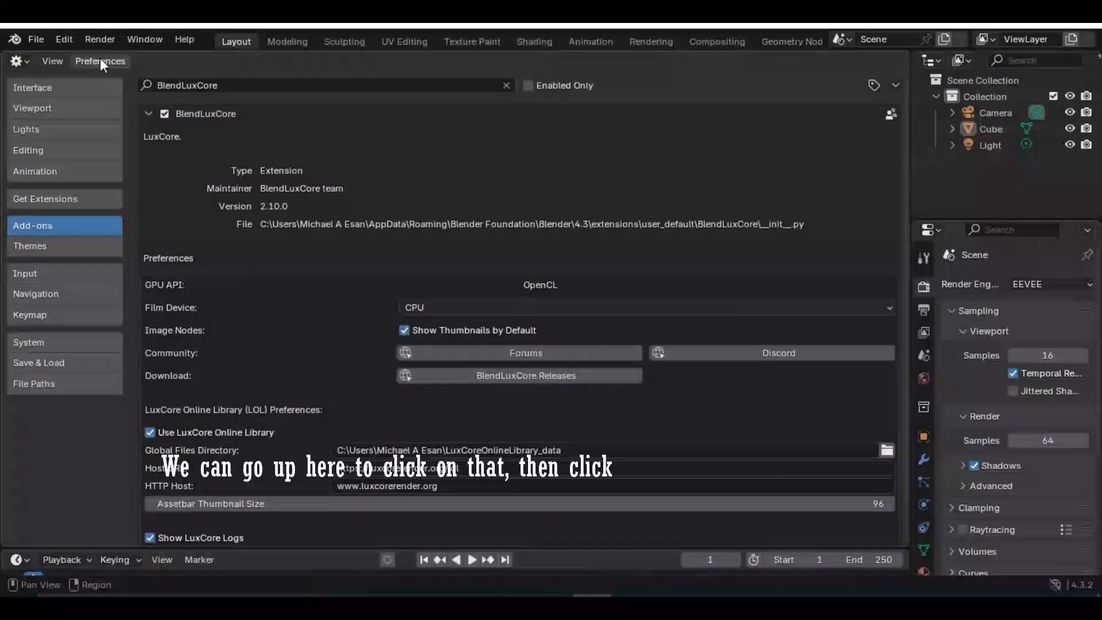
pyautogui.click(100, 61)
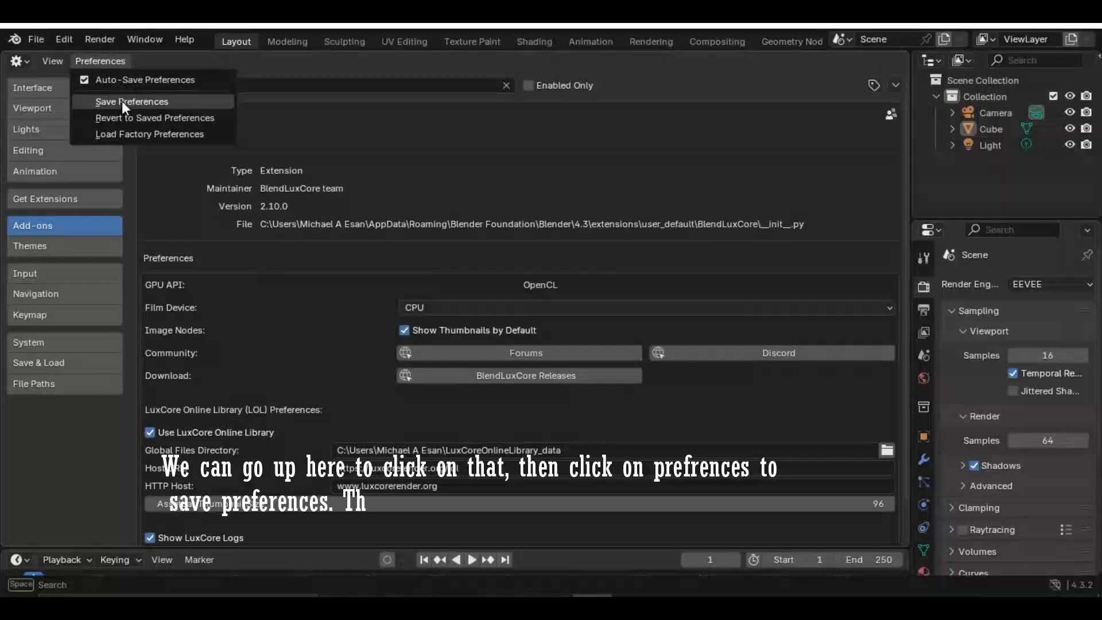
pyautogui.click(131, 102)
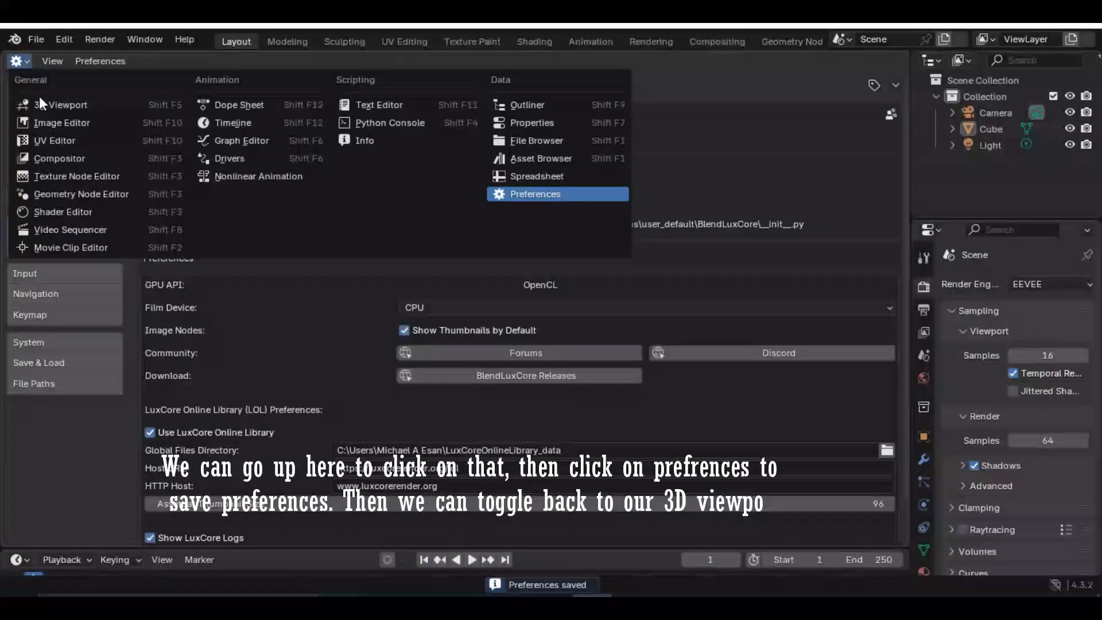
pyautogui.click(67, 104)
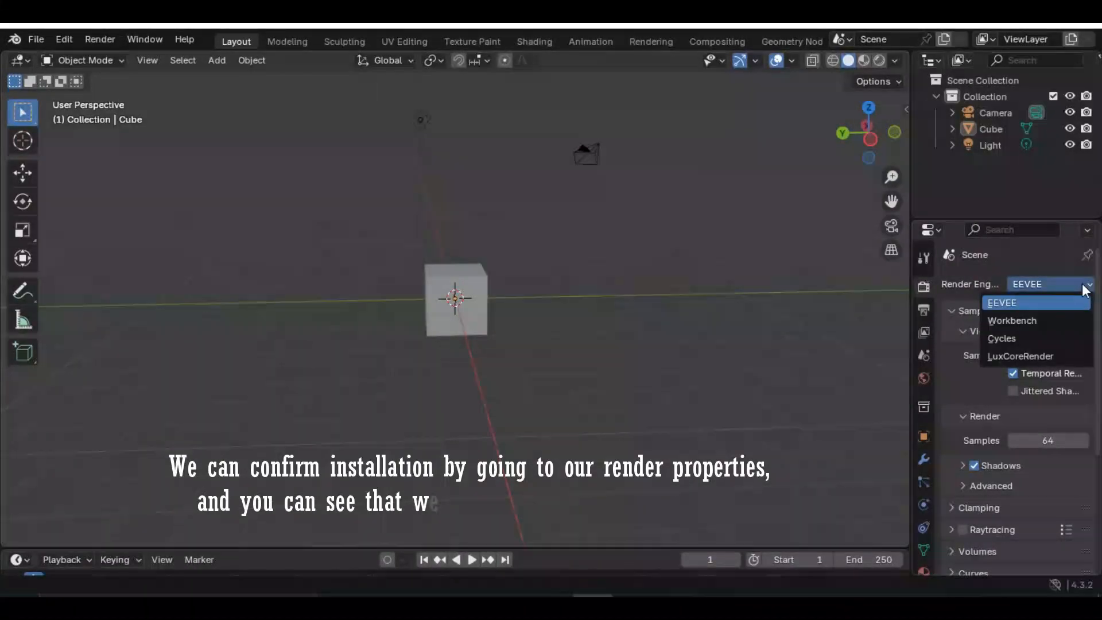
pyautogui.moveTo(1019, 355)
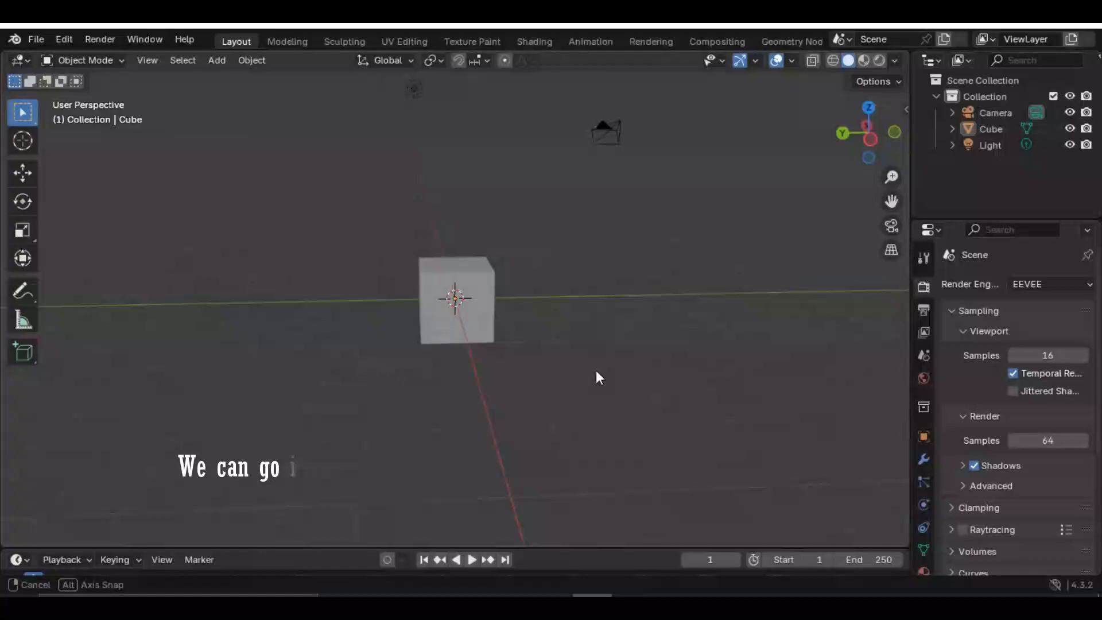
# Step: Choose LuxCoreRender as the scene's render engine in Render Properties
pyautogui.click(1046, 283)
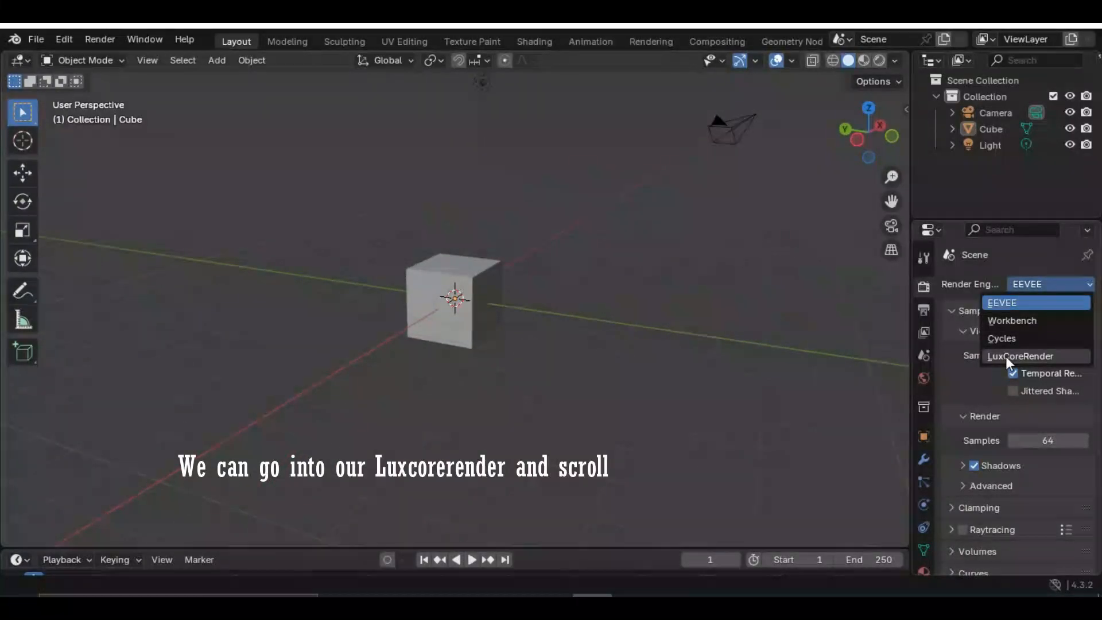
pyautogui.click(1018, 356)
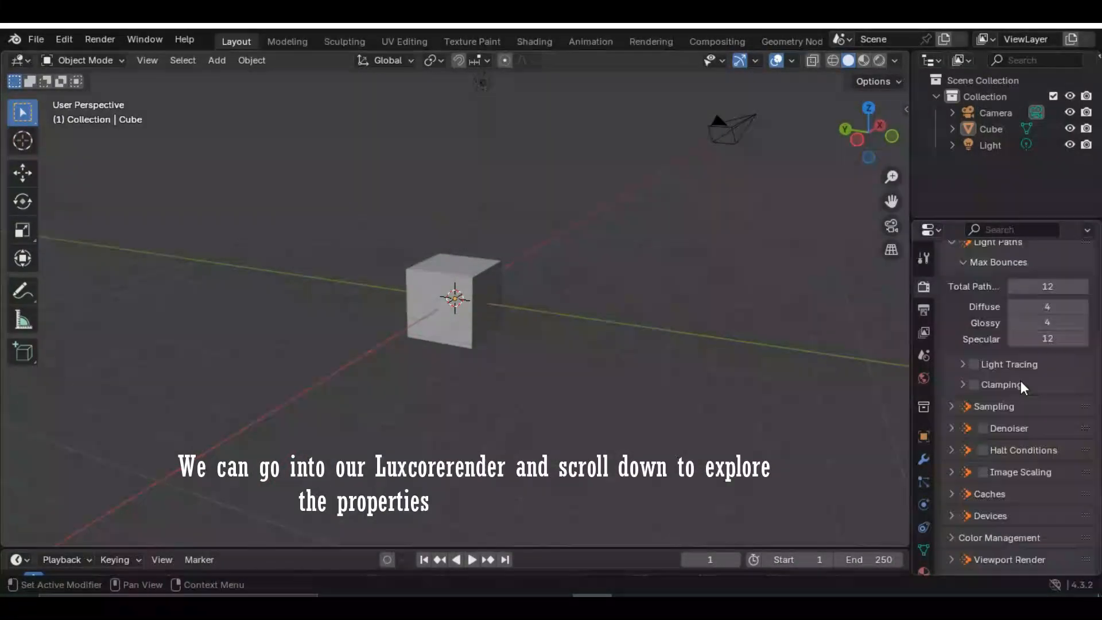
pyautogui.scroll(3)
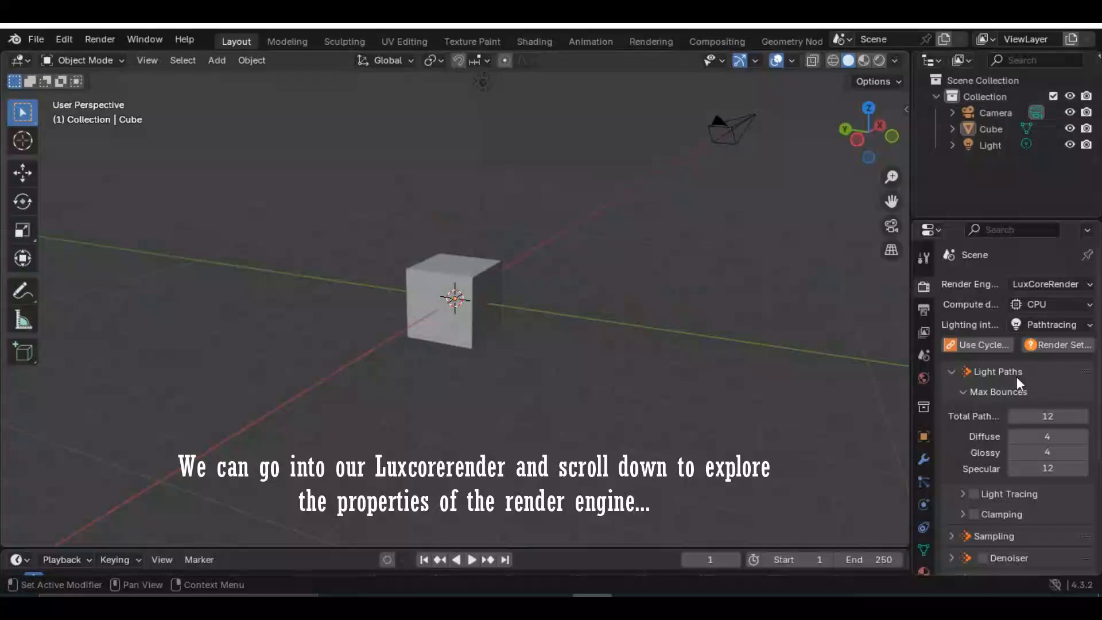
pyautogui.scroll(-3)
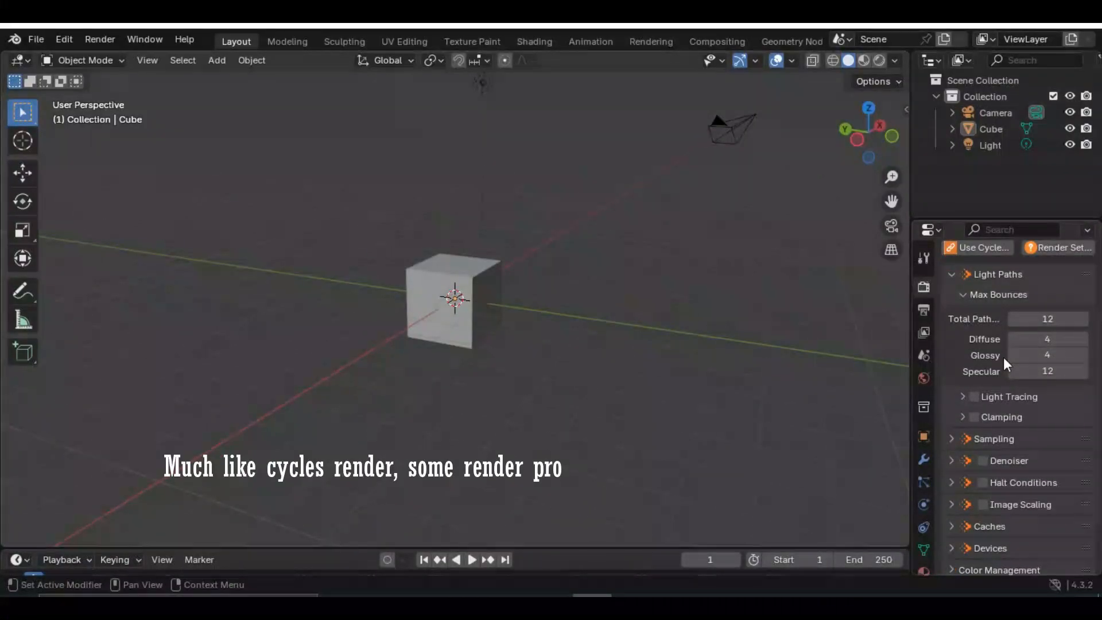
pyautogui.scroll(-3)
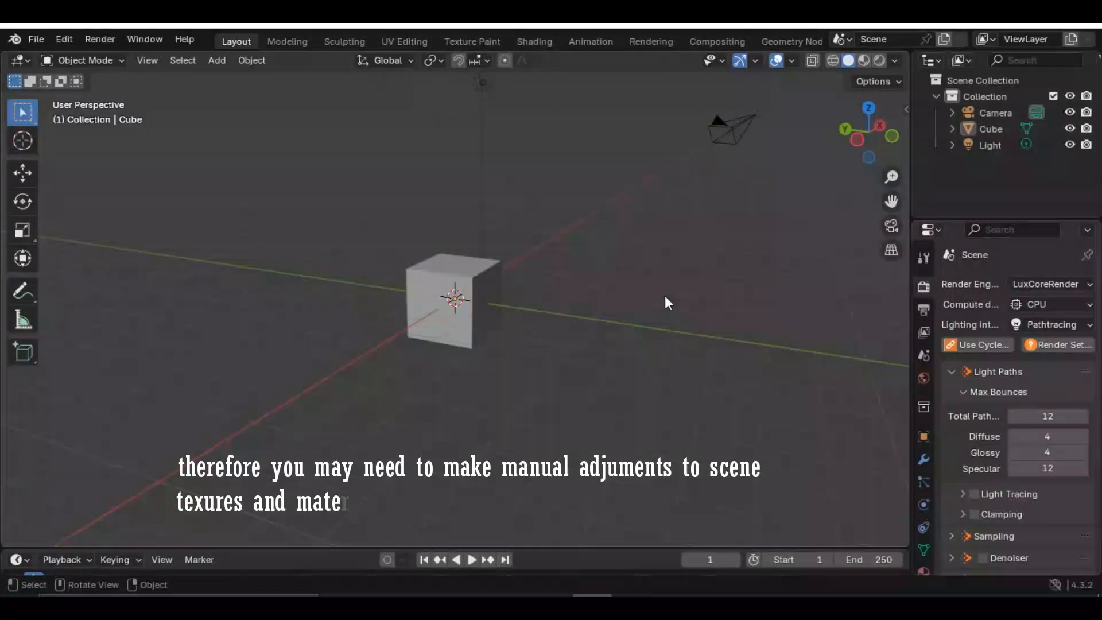
pyautogui.moveTo(792, 330)
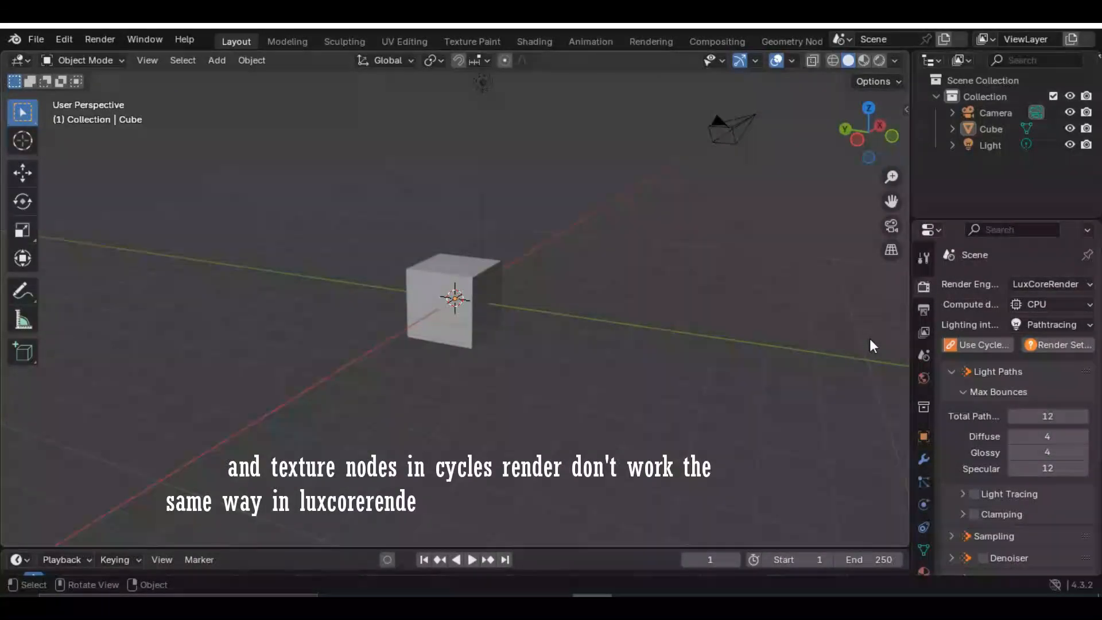
pyautogui.moveTo(718, 41)
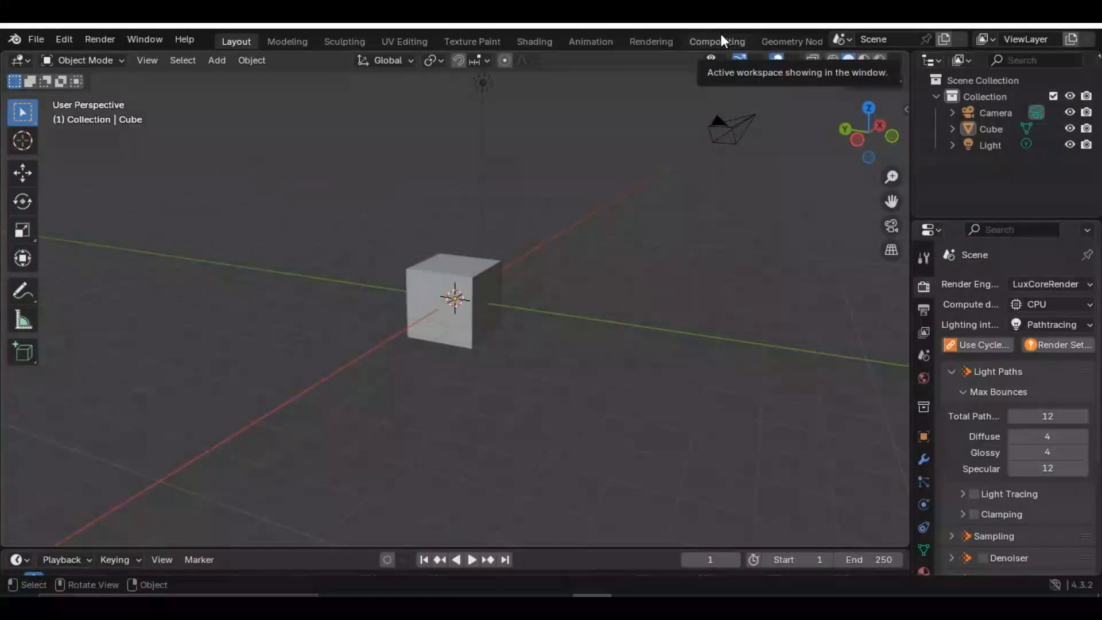
pyautogui.moveTo(703, 221)
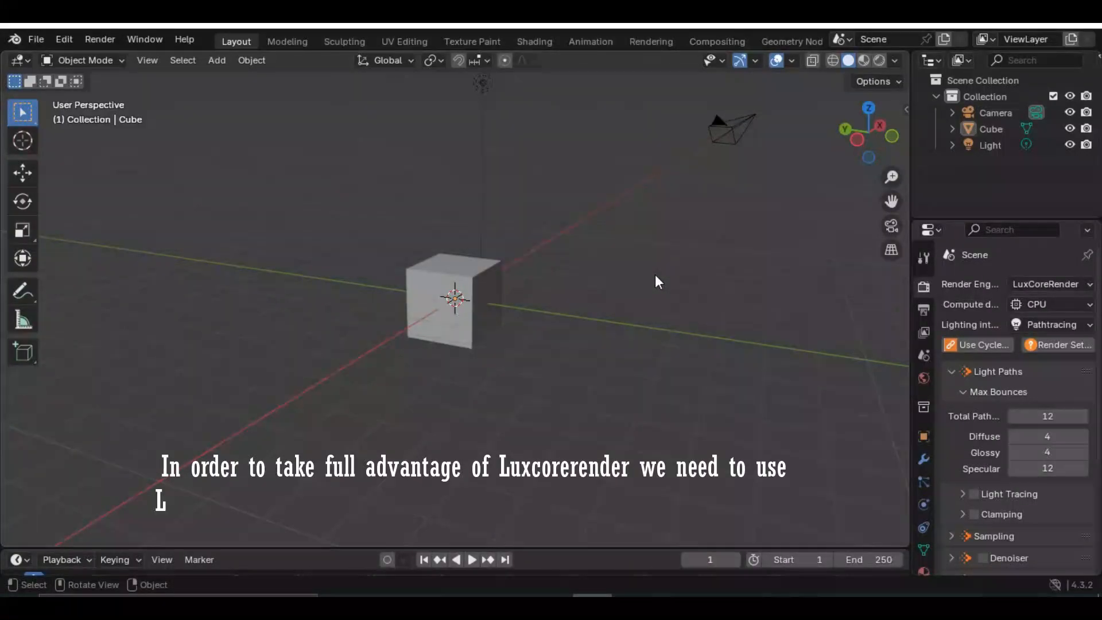
# Step: Show the LuxCore asset bar from the sidebar's LuxCoreOnlineLibrary tab
pyautogui.press('n')
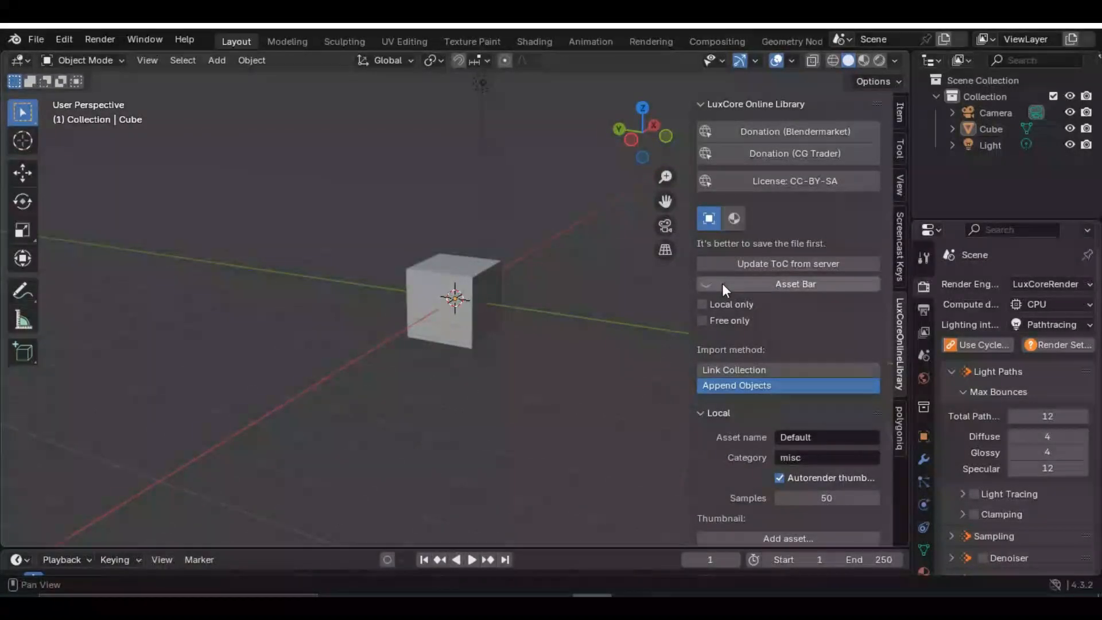
pyautogui.moveTo(704, 276)
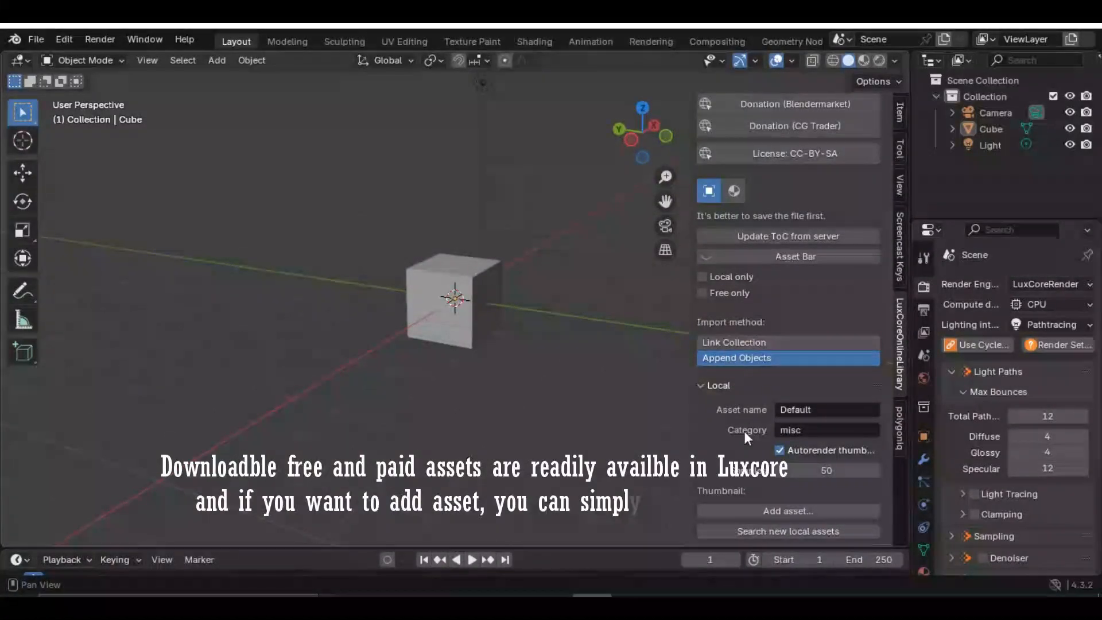
pyautogui.click(787, 256)
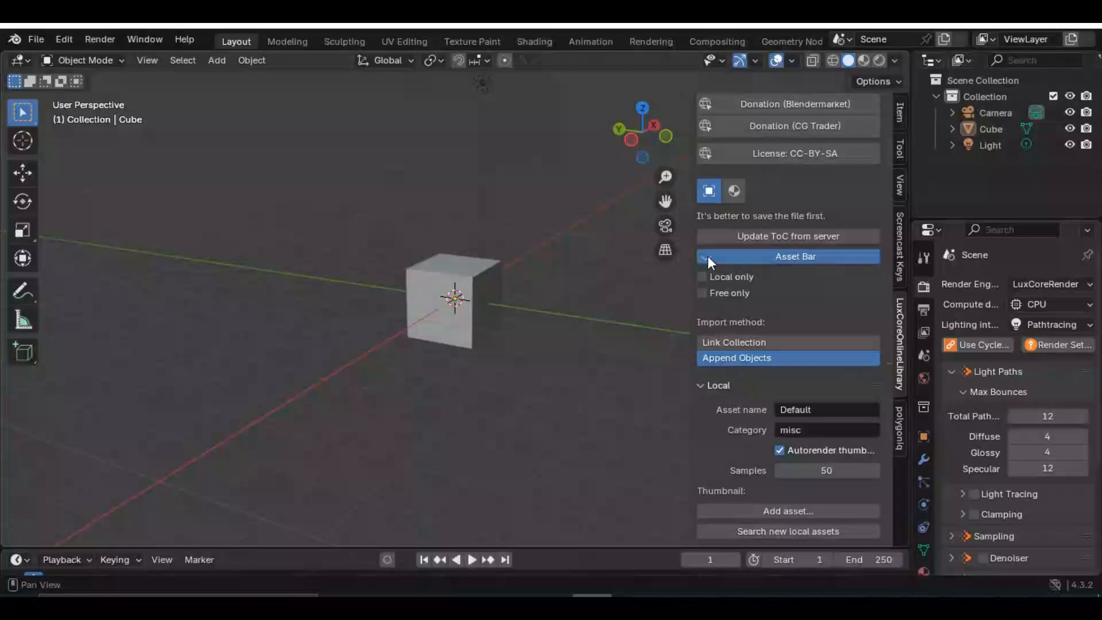
pyautogui.click(794, 255)
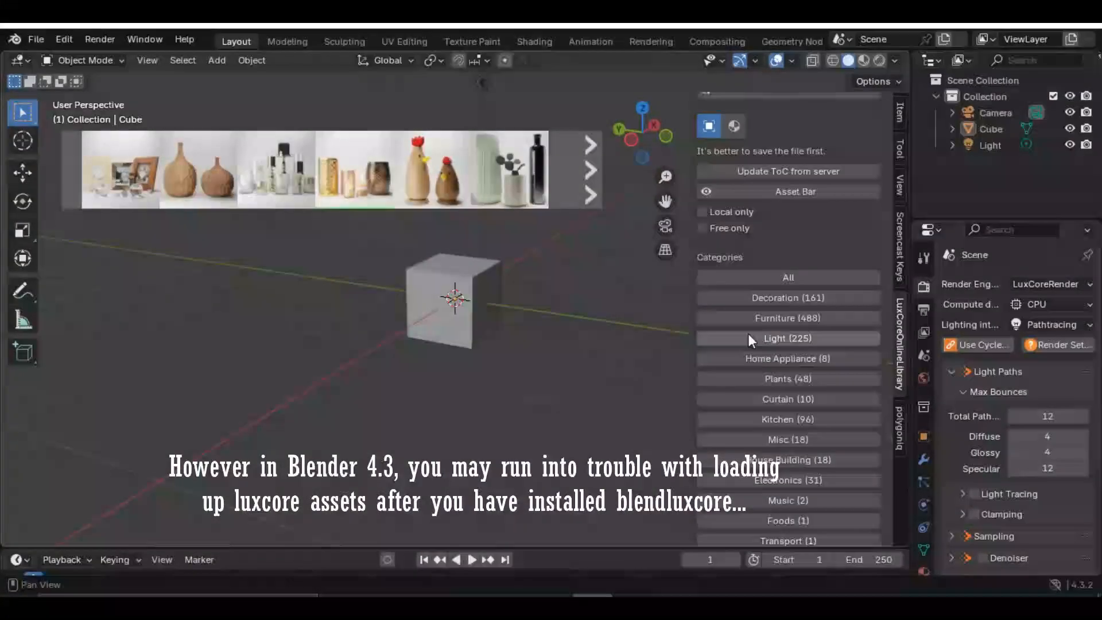
pyautogui.scroll(-3)
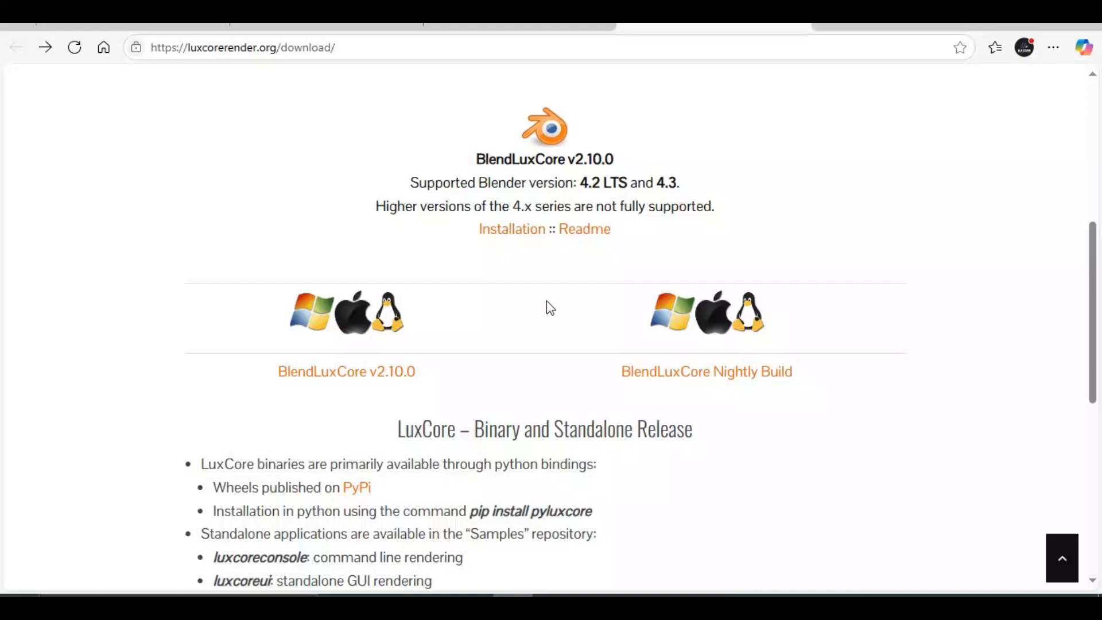
# Step: Scroll down to the Standalone/SDK section listing LuxCore Samples v2.10.0
pyautogui.scroll(-3)
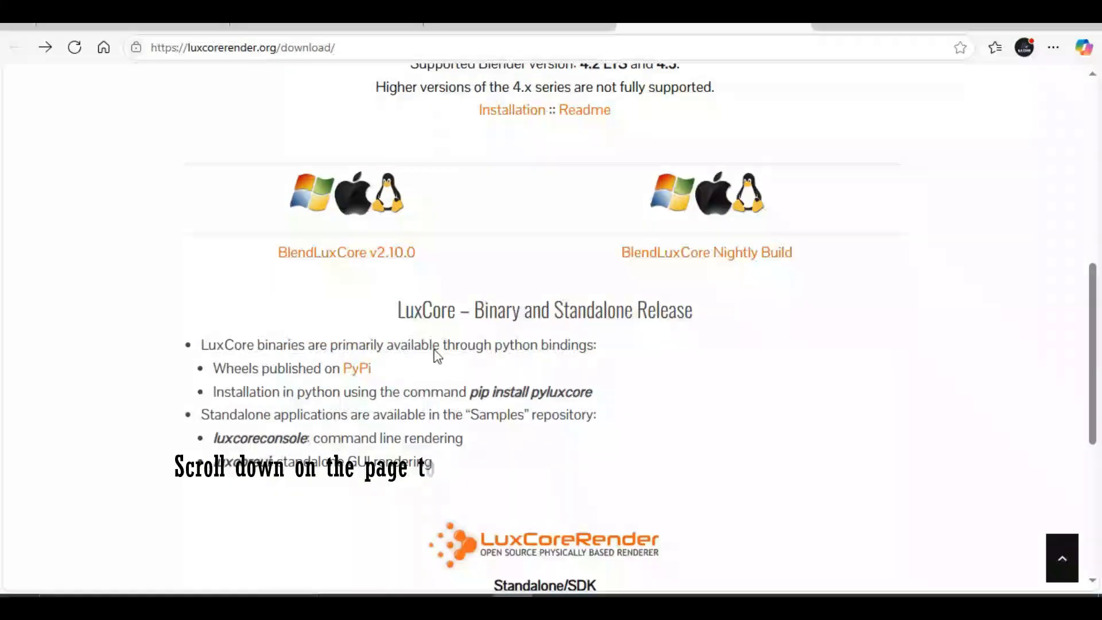
pyautogui.scroll(-3)
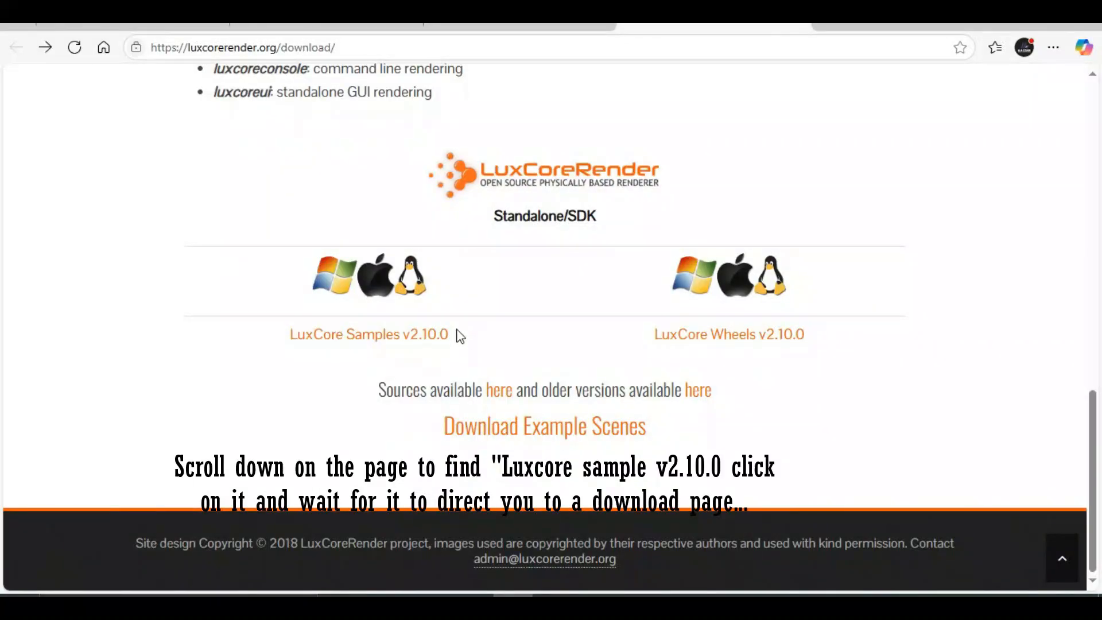
# Step: Reach the GitHub samples-v2.10.0 release and scroll down to its Assets list of platform zips
pyautogui.click(368, 334)
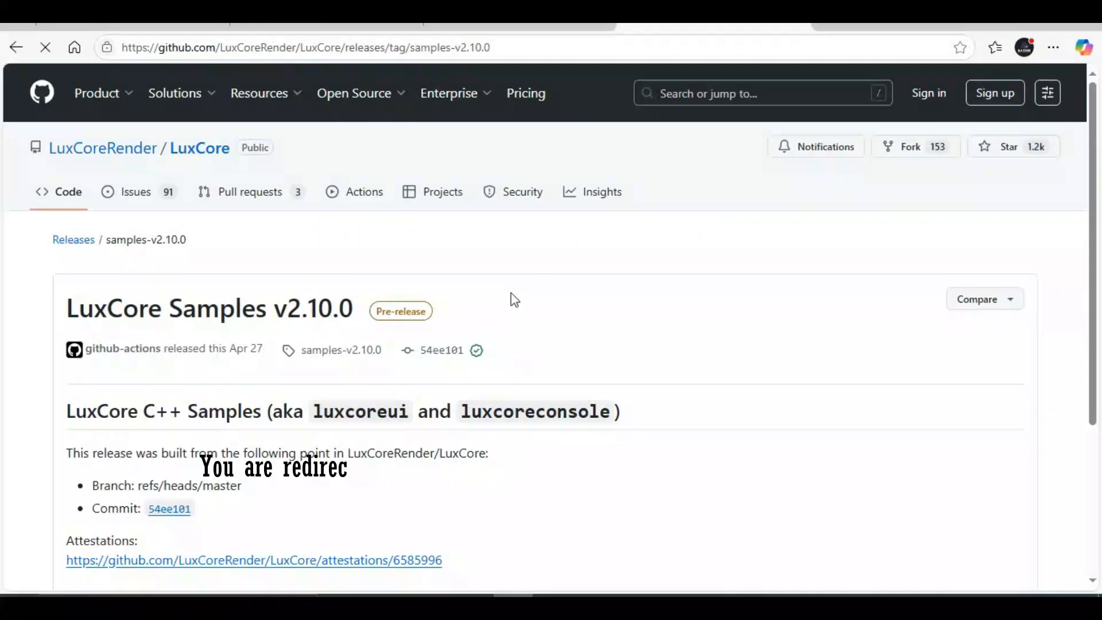
pyautogui.scroll(-3)
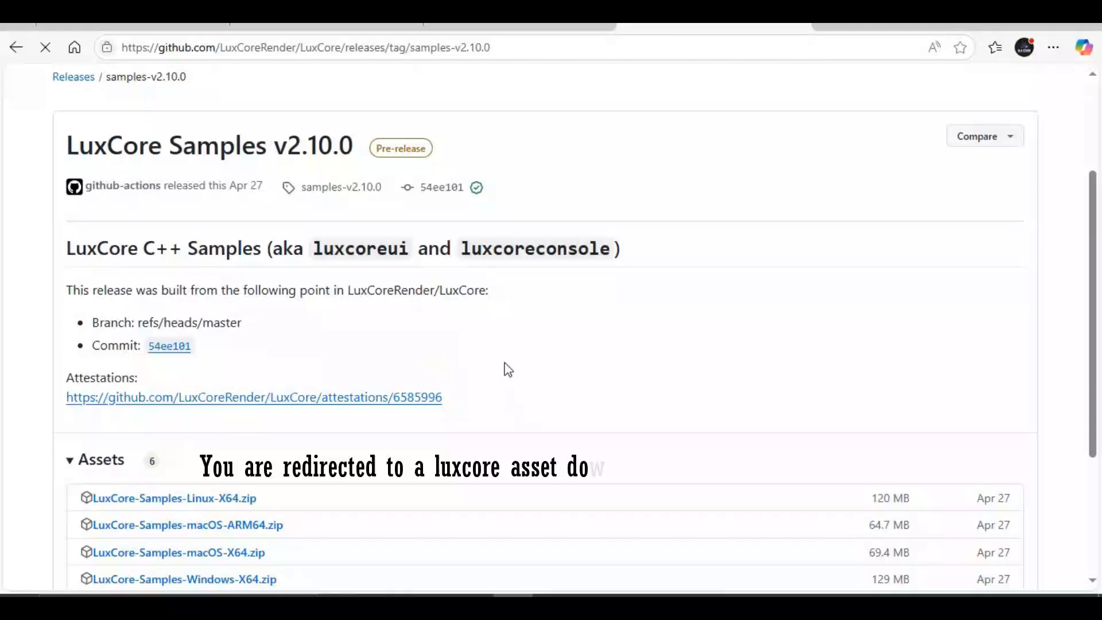
pyautogui.scroll(-3)
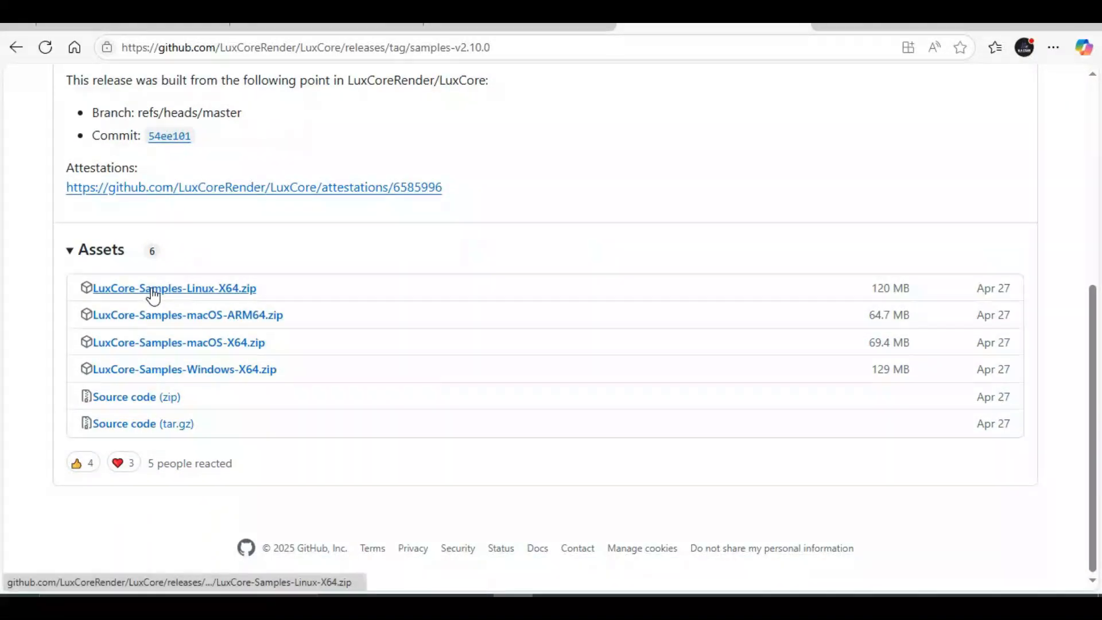
pyautogui.moveTo(251, 294)
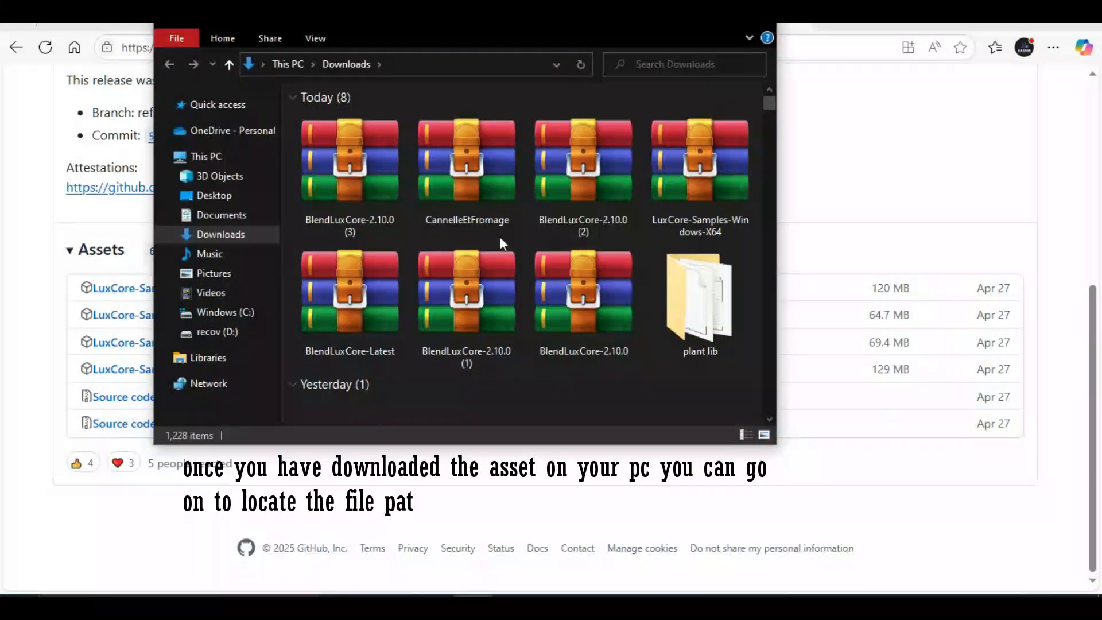
# Step: Open the LuxCore-Samples-Windows-X64 zip from Downloads so WinRAR shows its LuxCore folder
pyautogui.click(698, 162)
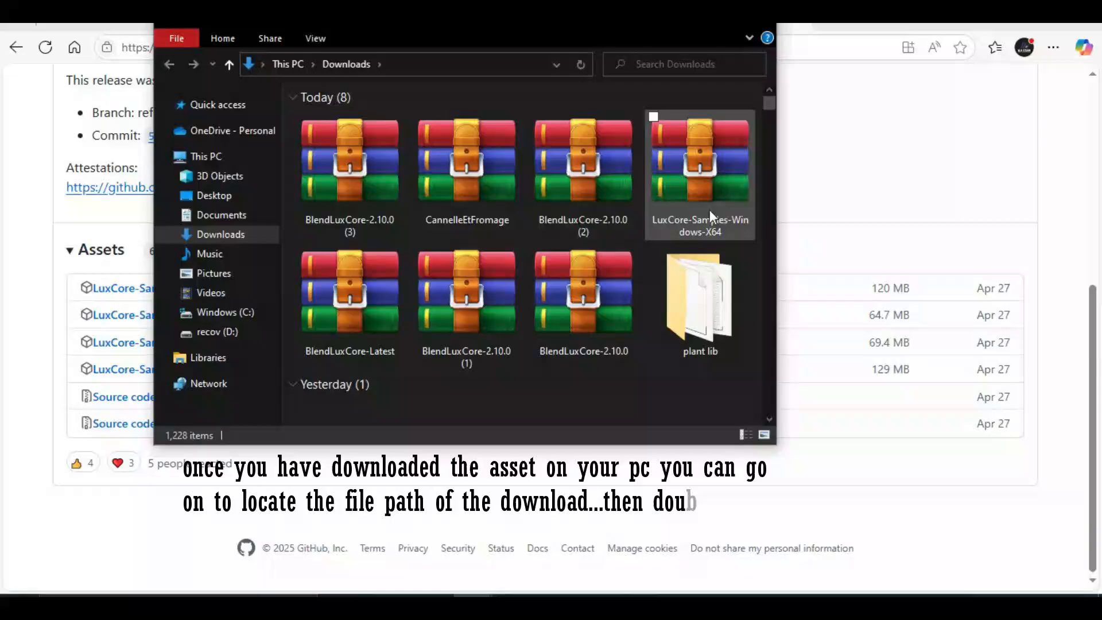
pyautogui.click(699, 162)
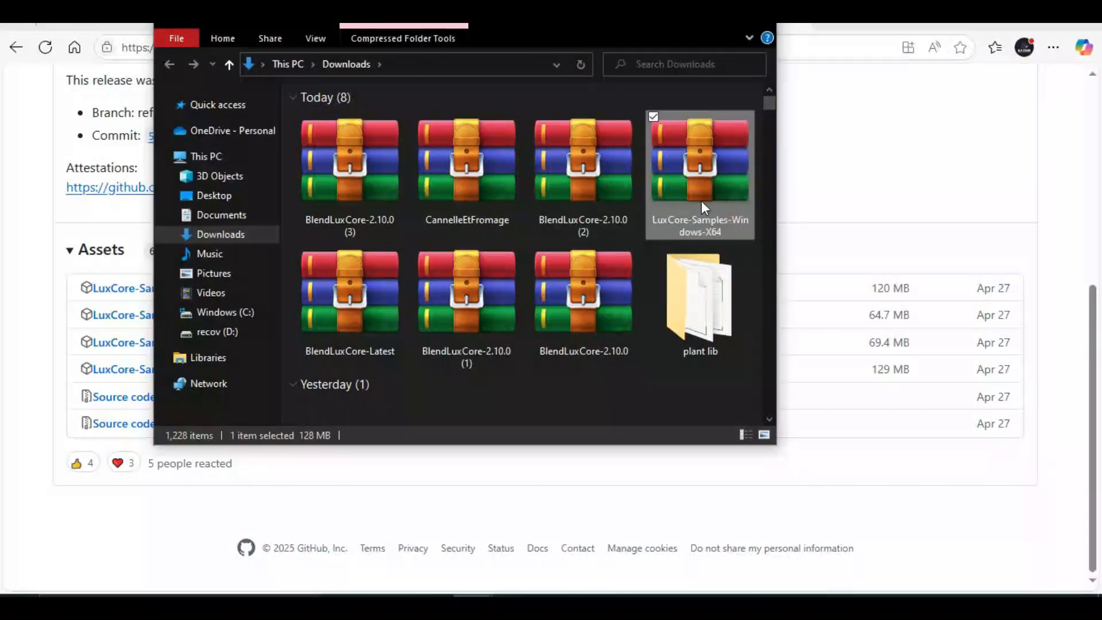
pyautogui.doubleClick(699, 162)
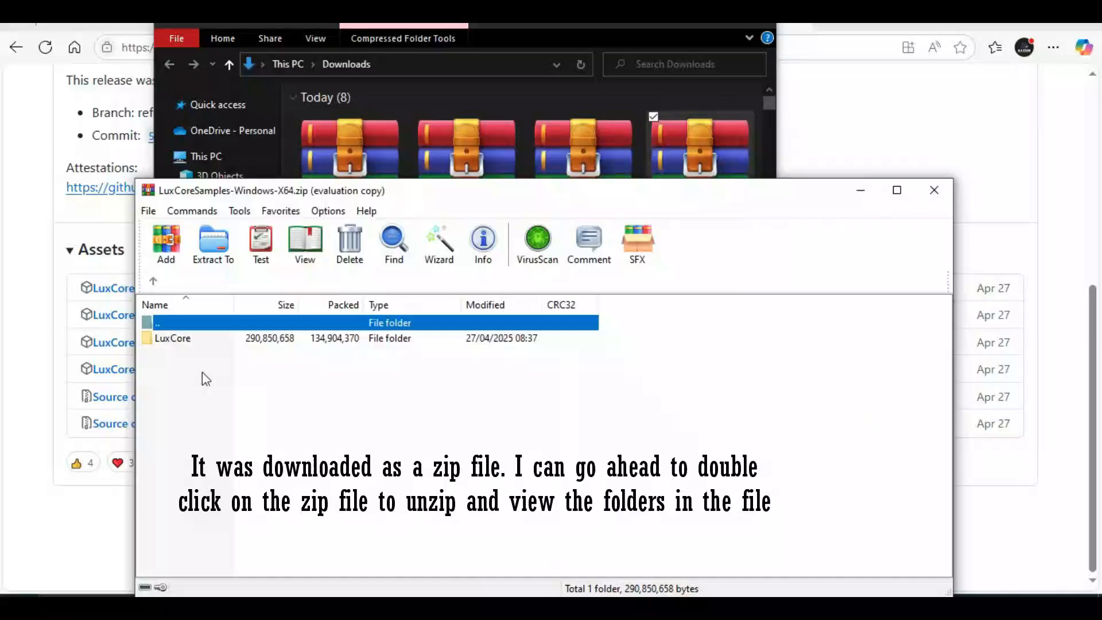
# Step: Copy the archive's LuxCore folder to the clipboard via Copy files to clipboard
pyautogui.rightClick(172, 337)
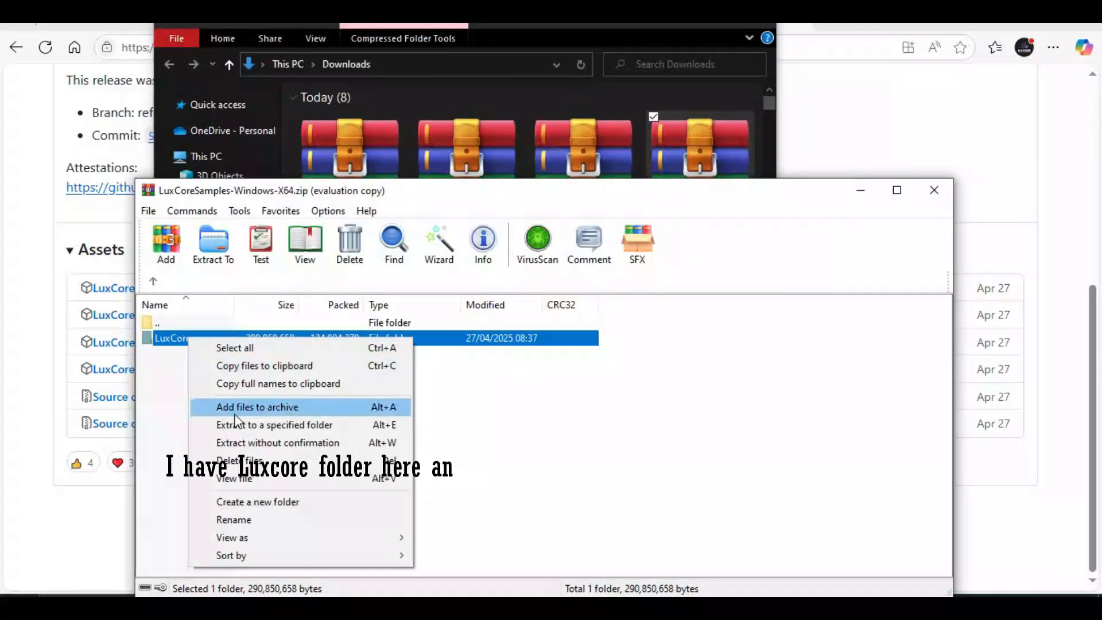
pyautogui.moveTo(264, 365)
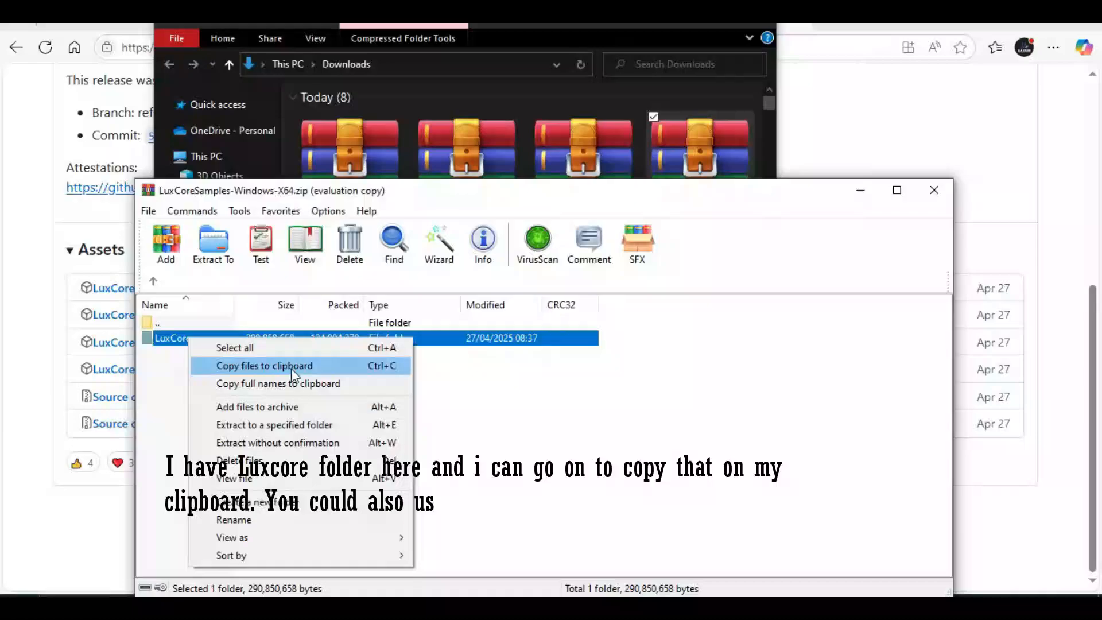
pyautogui.click(277, 442)
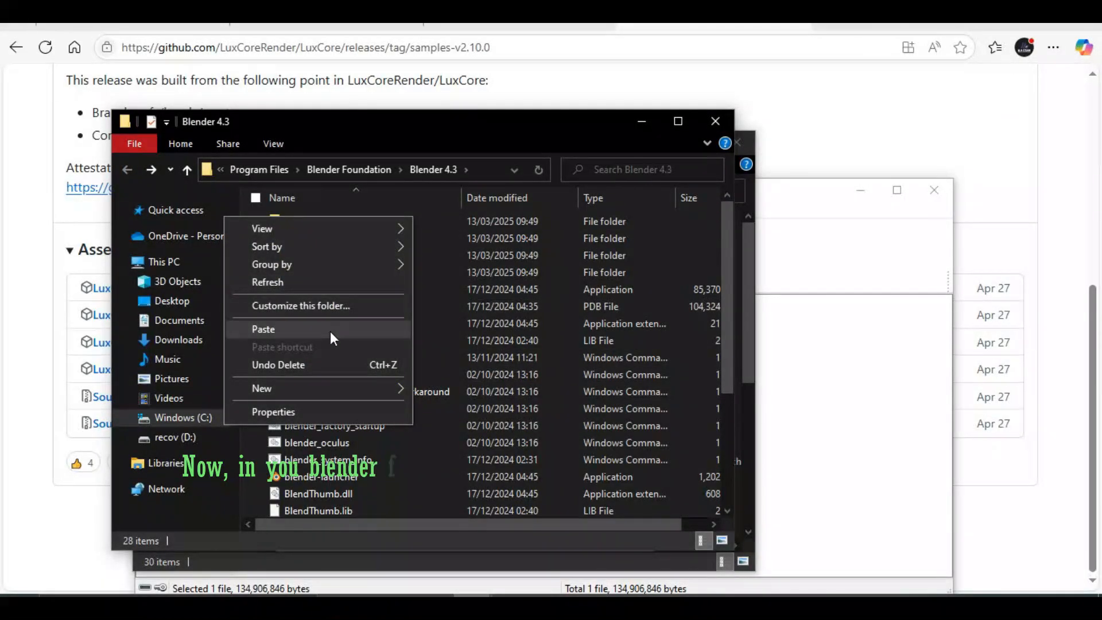
# Step: Paste the LuxCore folder into Program Files > Blender Foundation > Blender 4.3, continuing past the administrator prompt
pyautogui.click(263, 329)
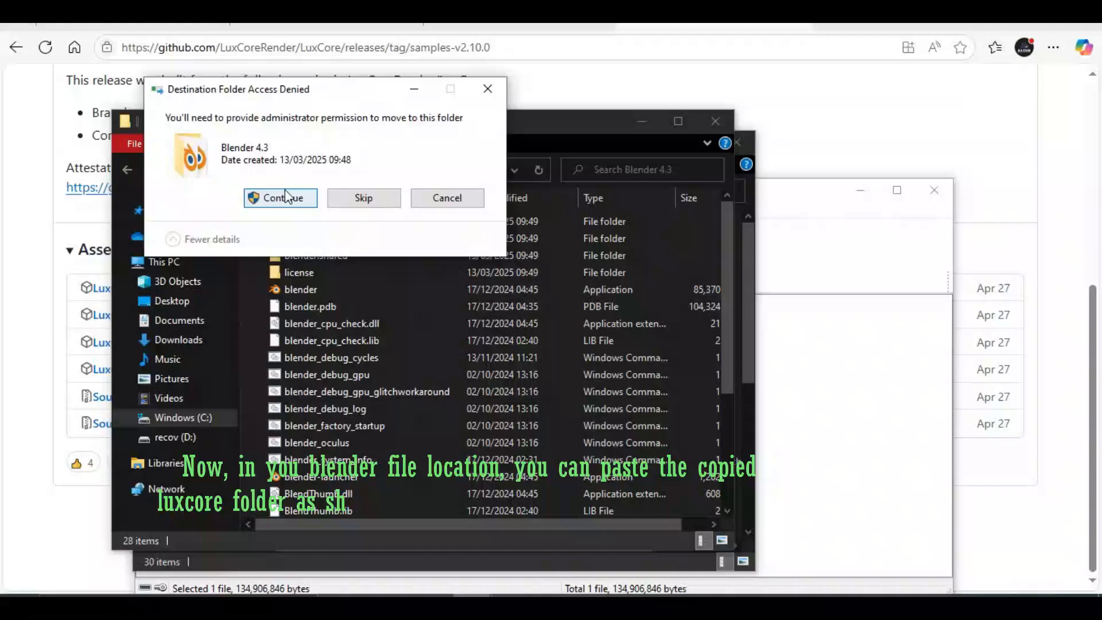
pyautogui.click(280, 197)
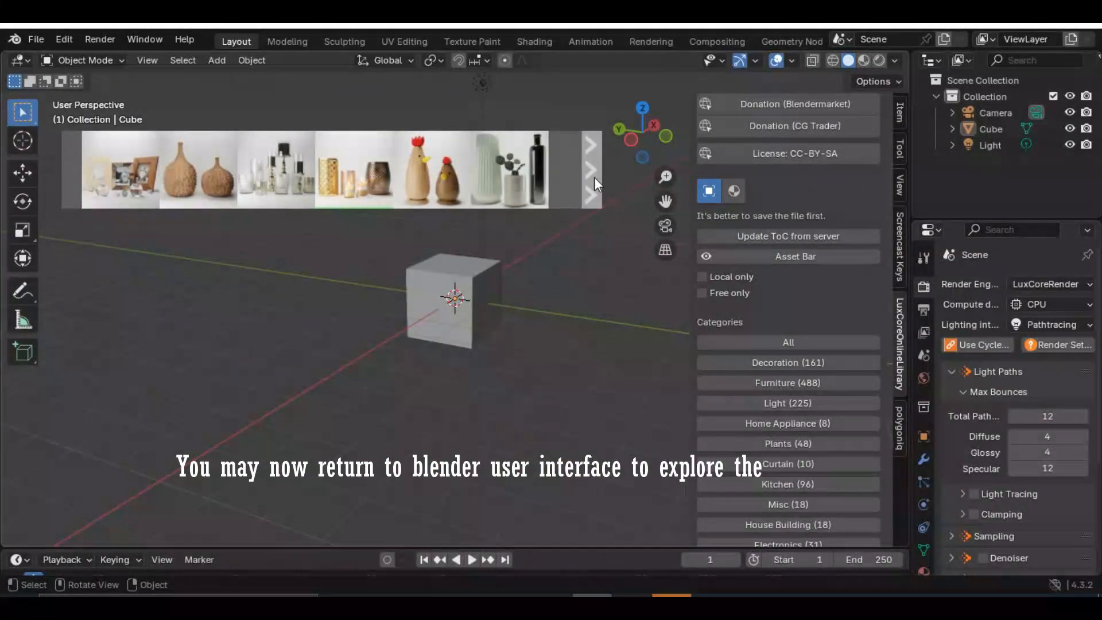
# Step: Advance the LuxCore asset bar two pages to show further asset thumbnails
pyautogui.click(588, 170)
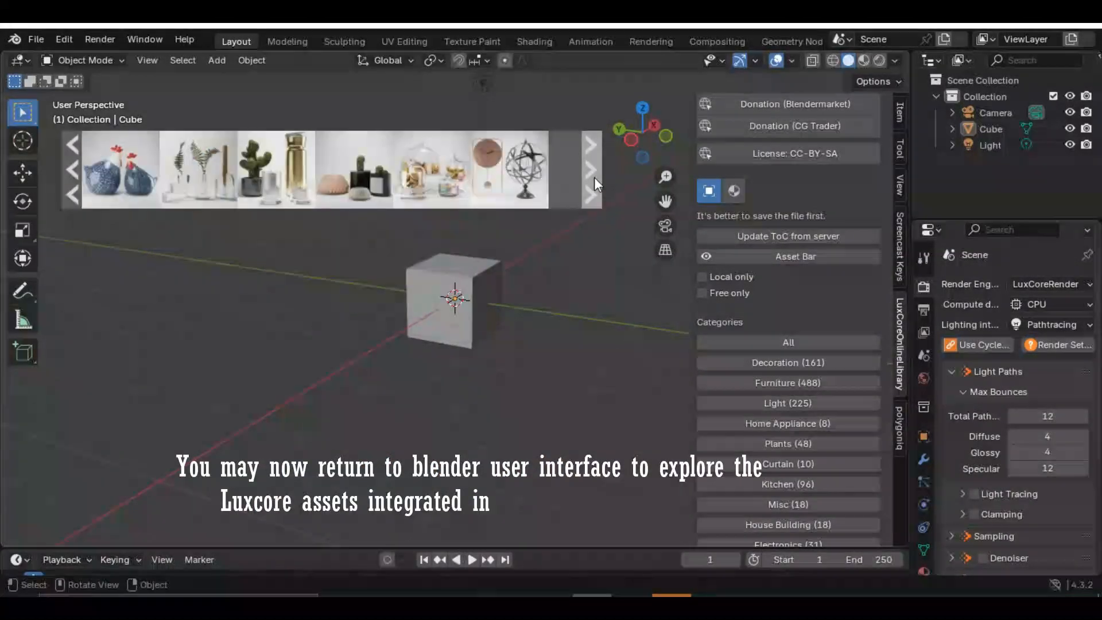
pyautogui.click(589, 170)
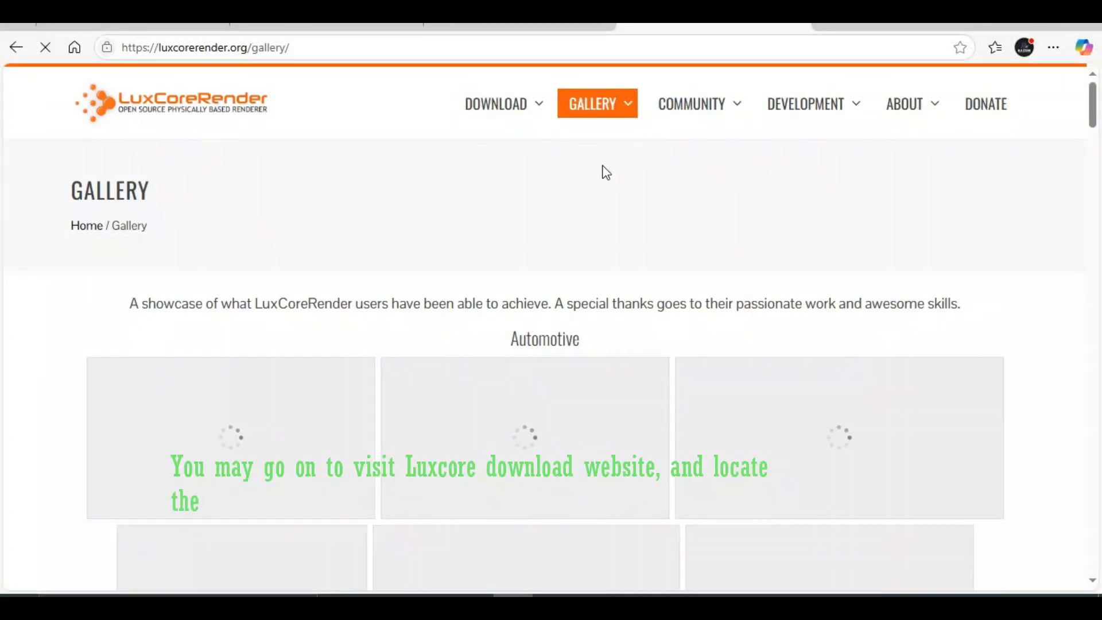
# Step: Scroll through the render images on luxcorerender.org's Gallery page
pyautogui.scroll(-3)
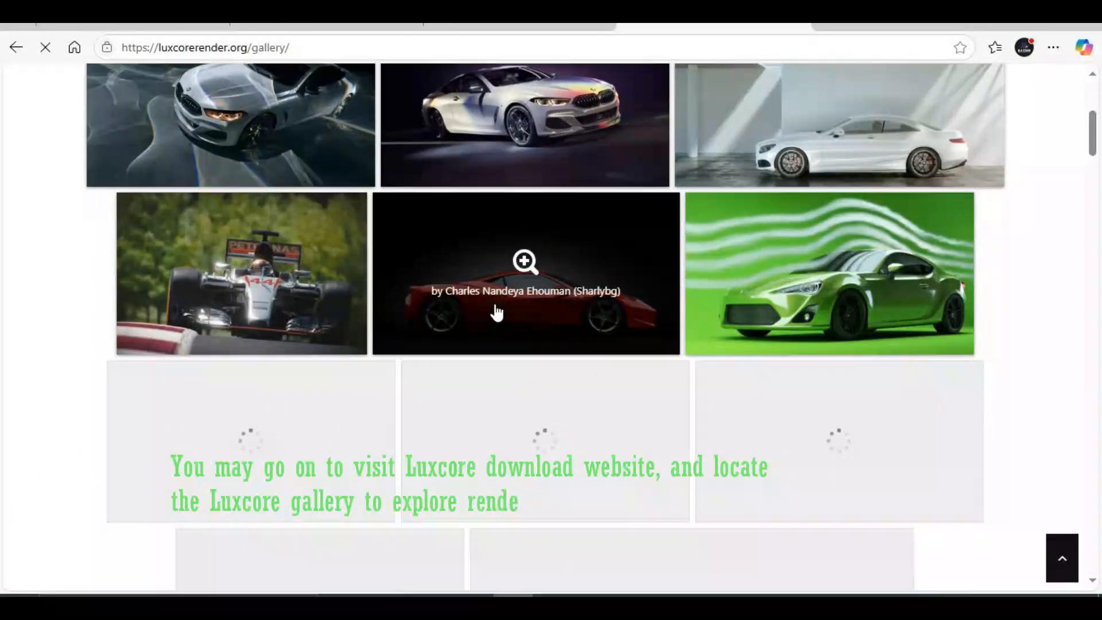
pyautogui.scroll(-3)
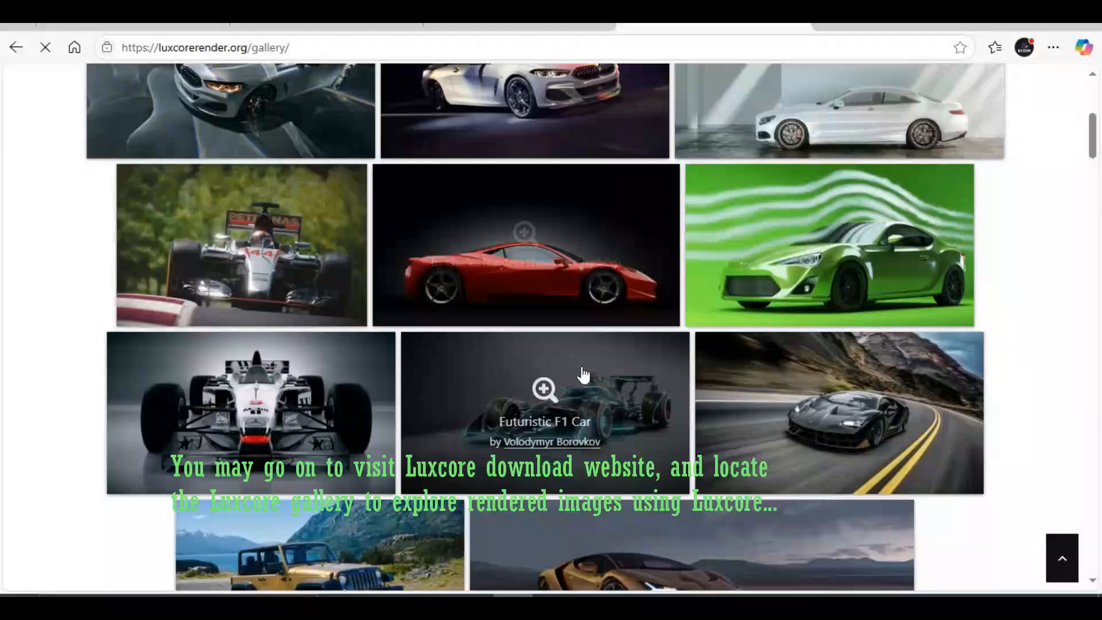
pyautogui.scroll(3)
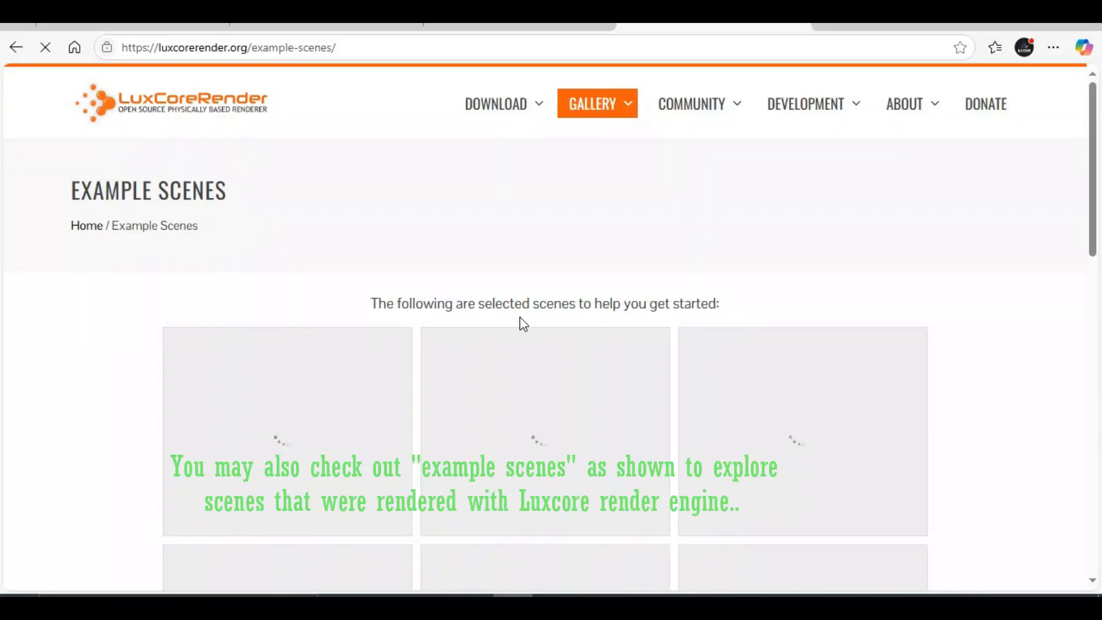
# Step: Browse the scenes listed on the Example Scenes page
pyautogui.scroll(-3)
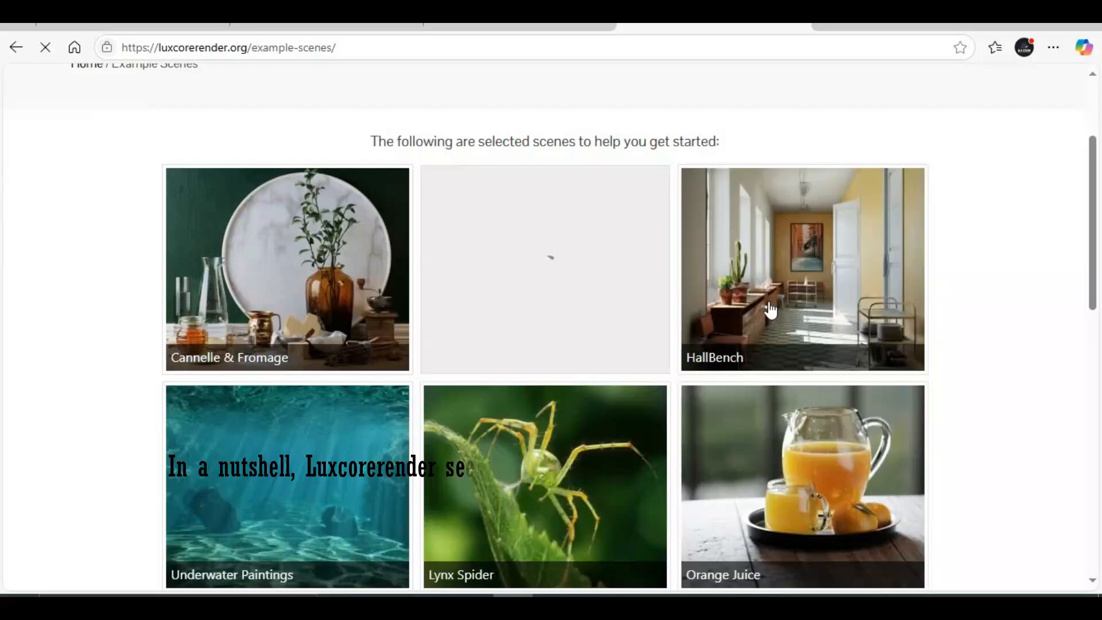
pyautogui.scroll(-3)
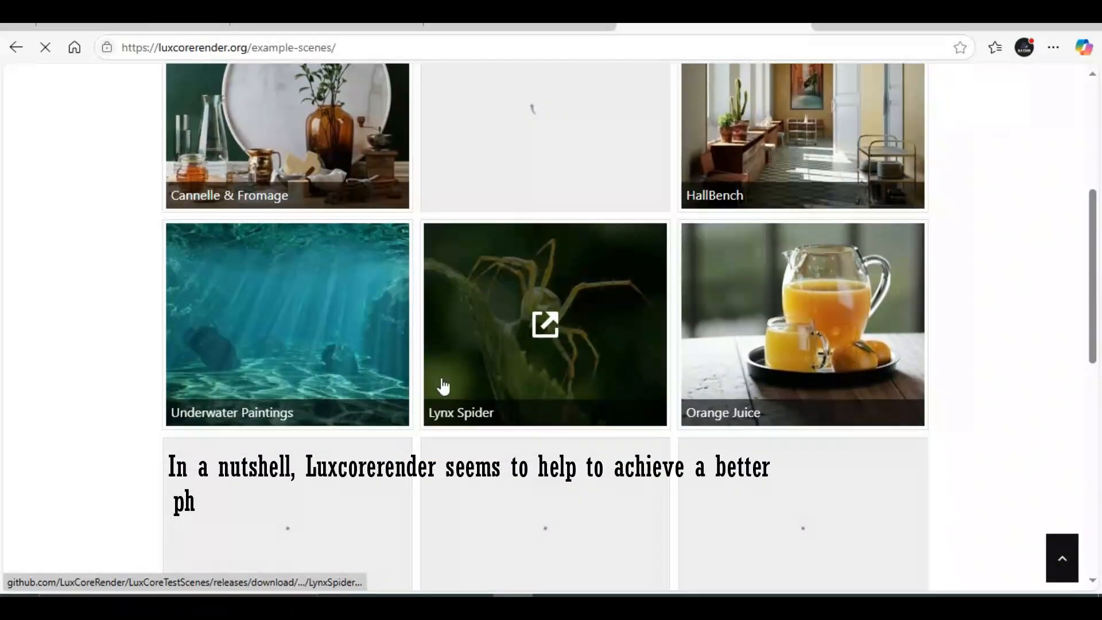
pyautogui.scroll(-3)
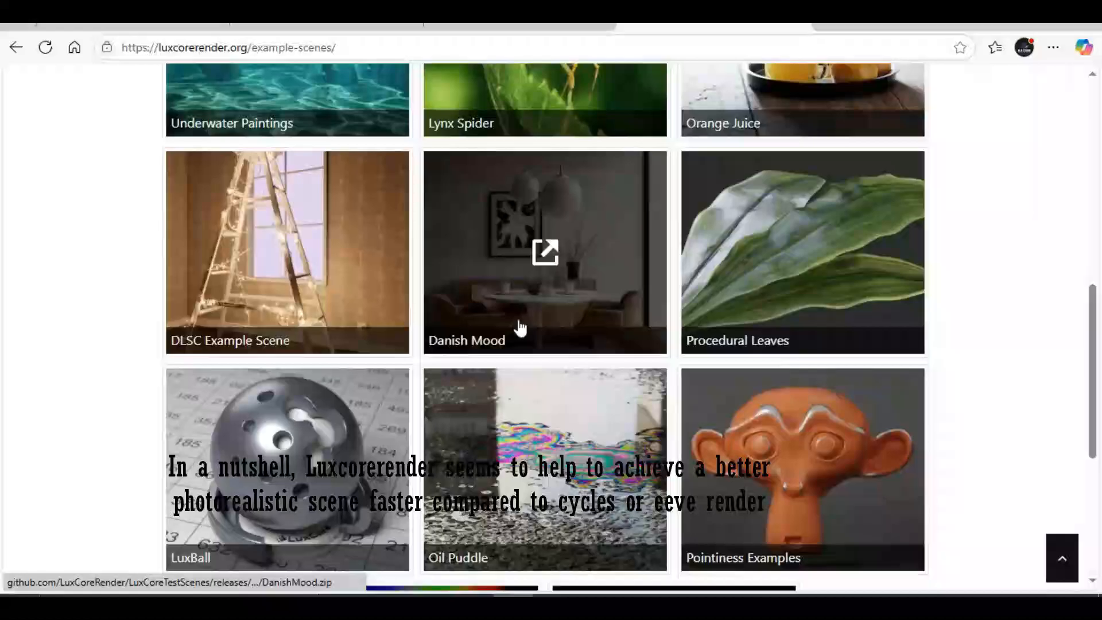
pyautogui.scroll(3)
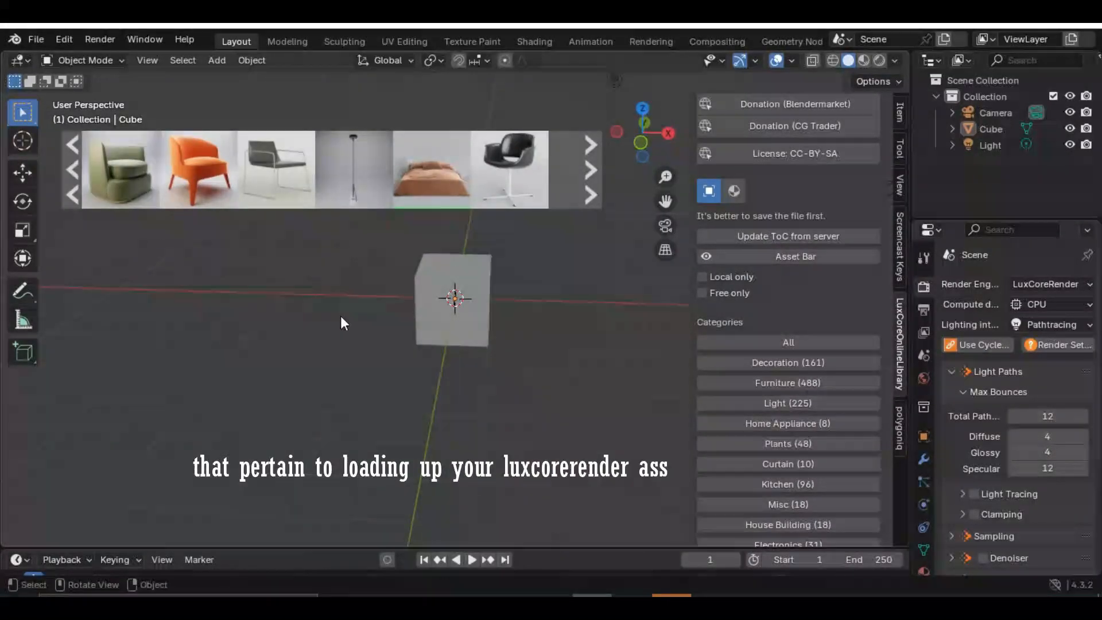
pyautogui.moveTo(549, 325)
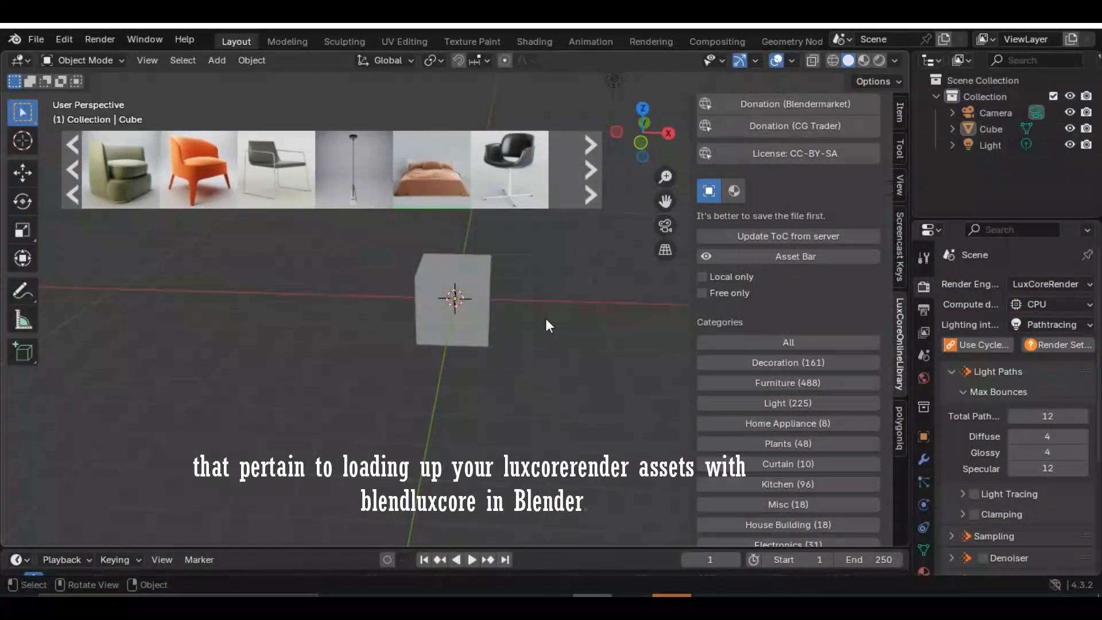